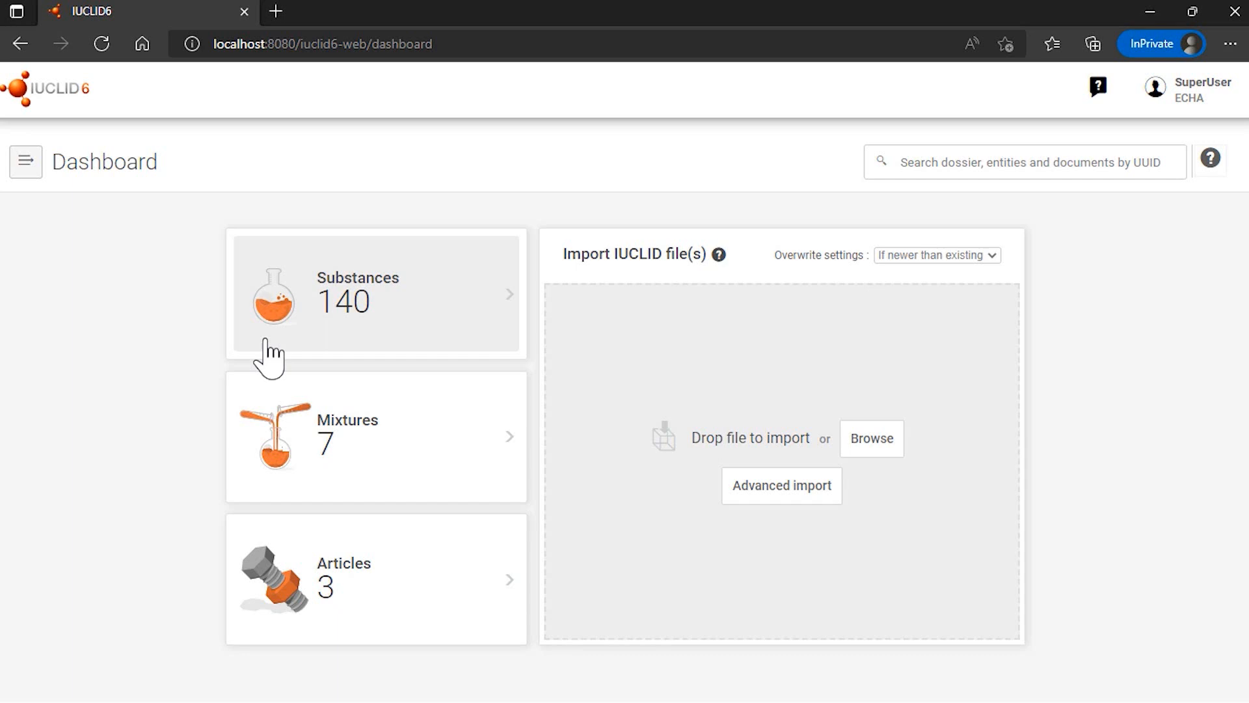
{"action": "mouse_move", "coordinate": [397, 325]}
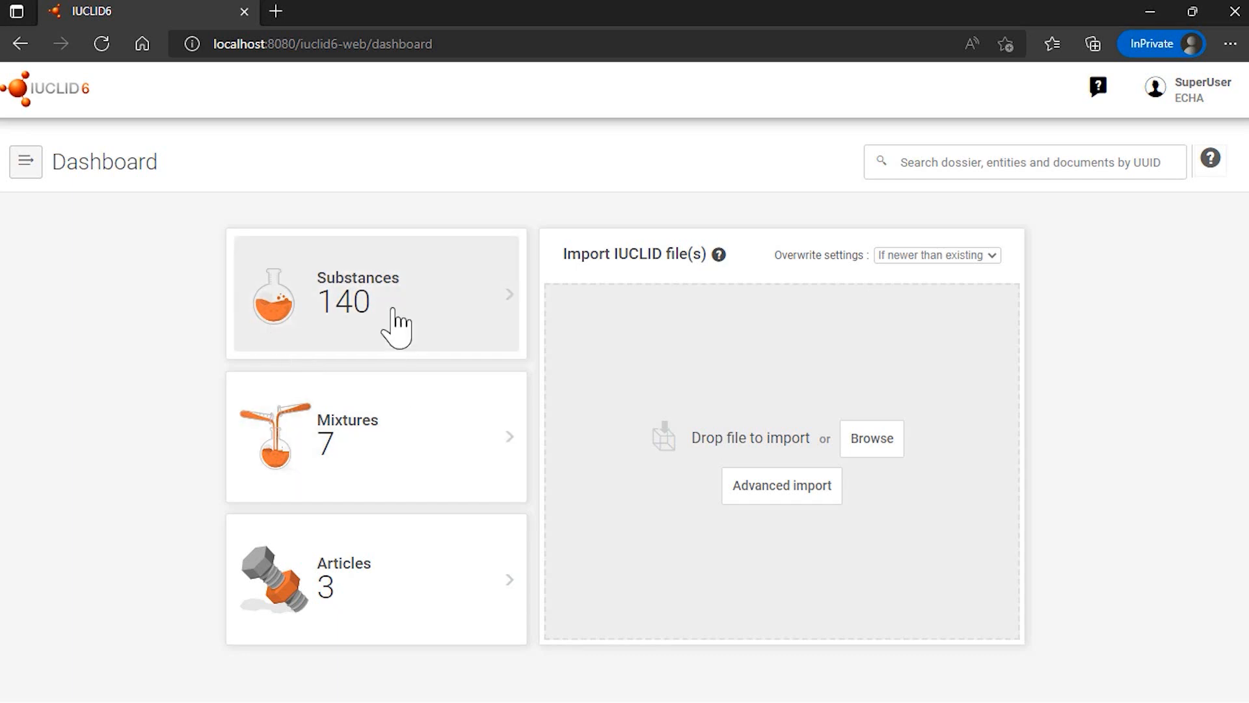
Search the Substances list for names starting with Distill and review the 16 distillate results.
{"action": "left_click", "coordinate": [375, 293]}
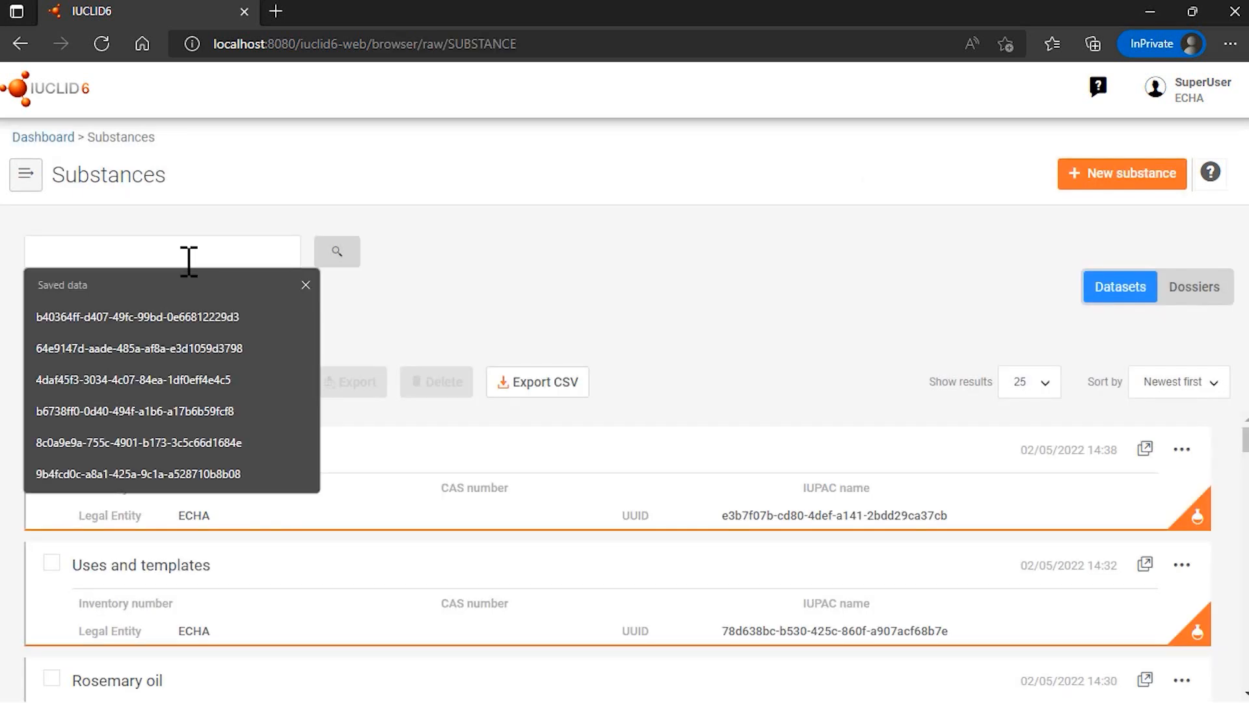
{"action": "type", "text": "Distill"}
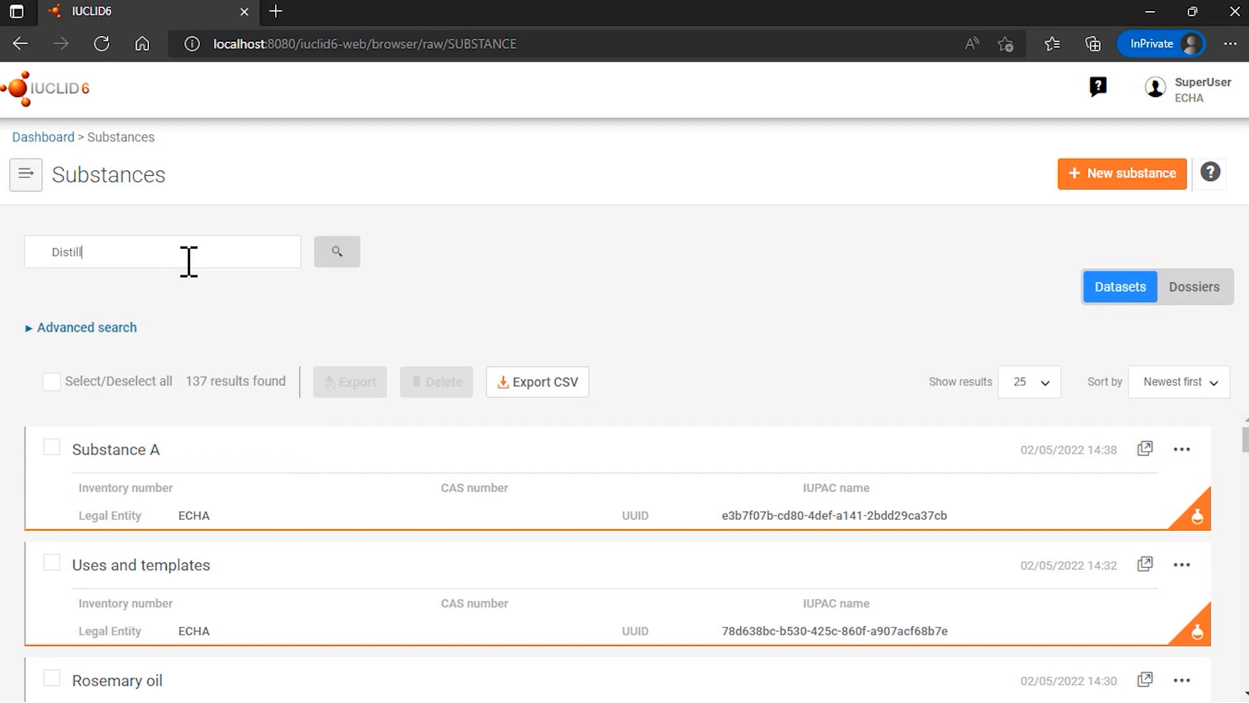
{"action": "left_click", "coordinate": [336, 251]}
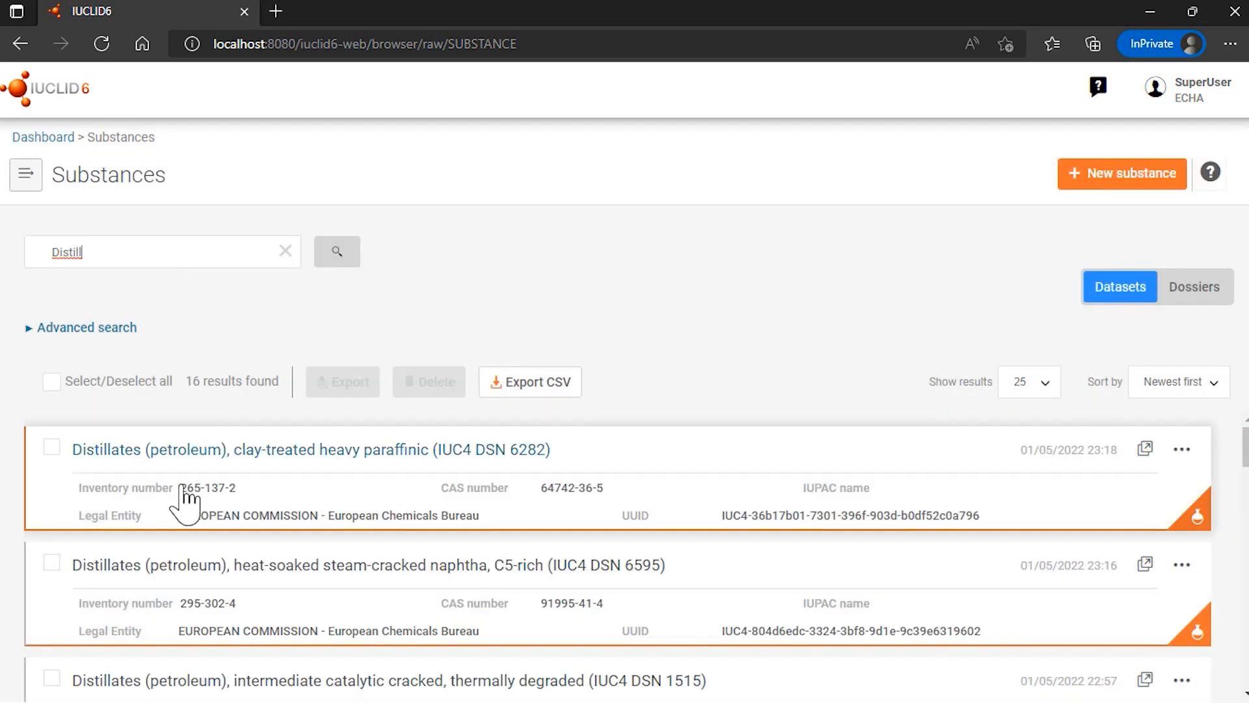
{"action": "mouse_move", "coordinate": [108, 466]}
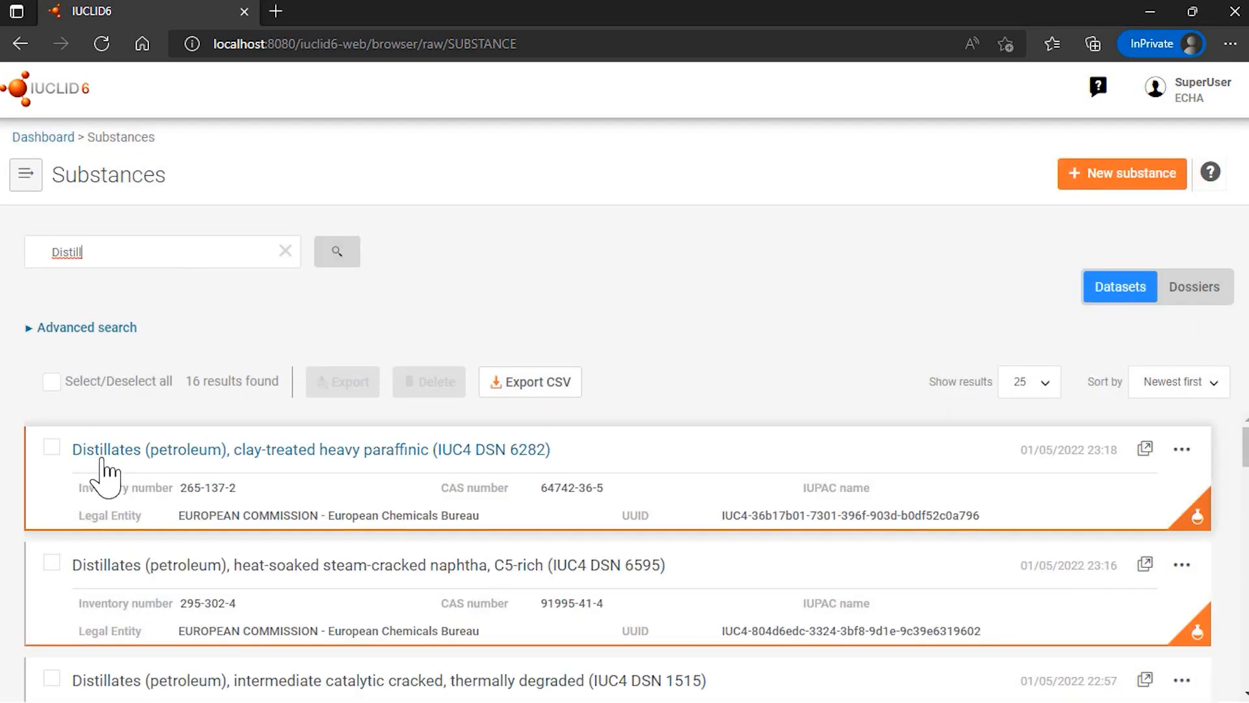
{"action": "scroll", "scroll_direction": "down", "scroll_amount": 3}
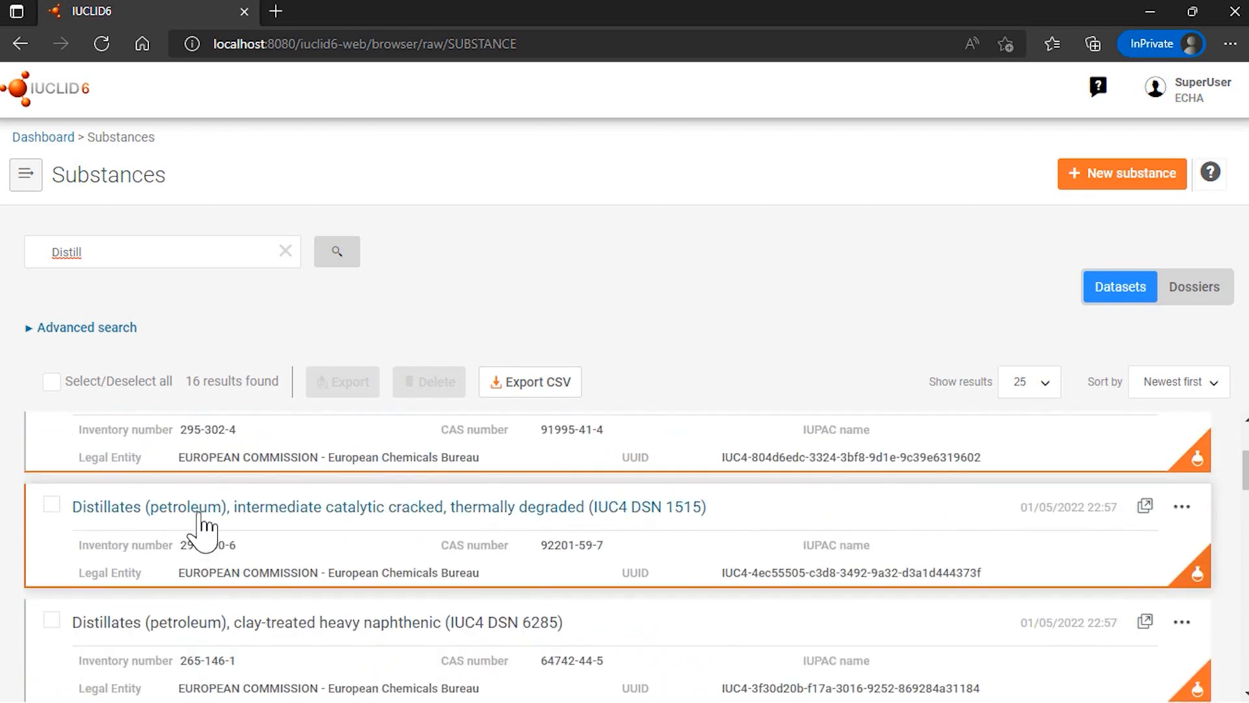
{"action": "scroll", "scroll_direction": "down", "scroll_amount": 3}
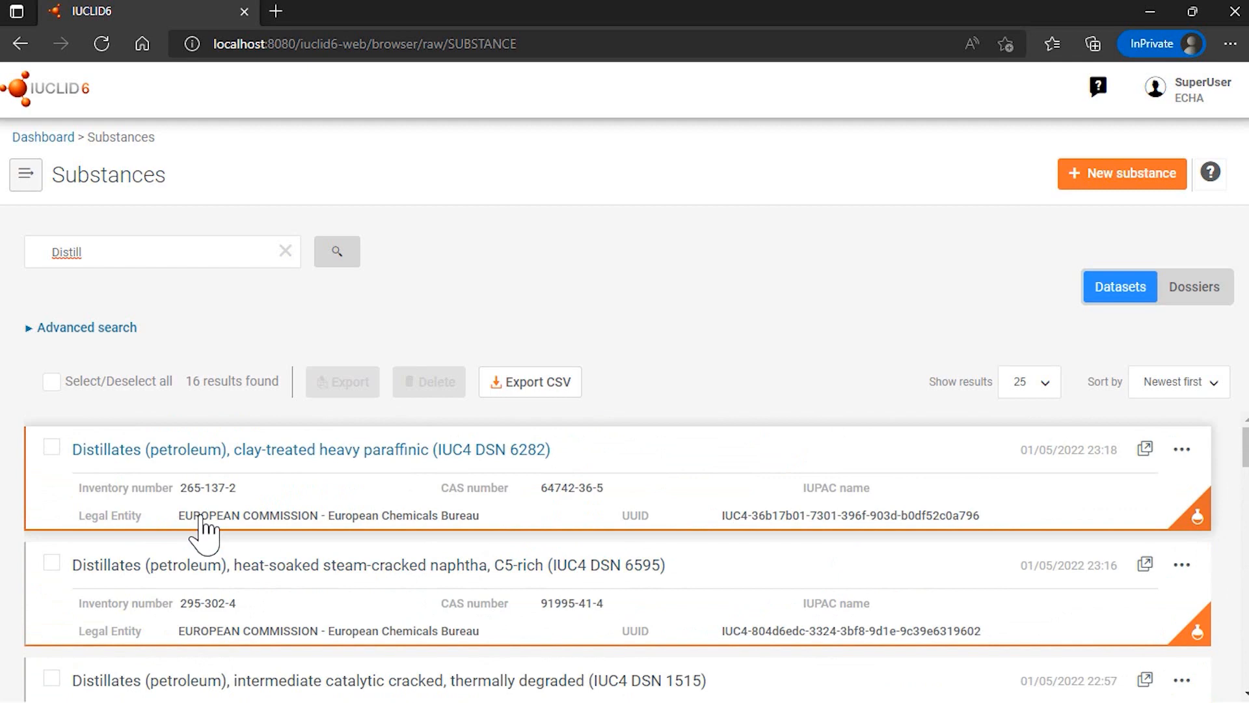
{"action": "mouse_move", "coordinate": [508, 466]}
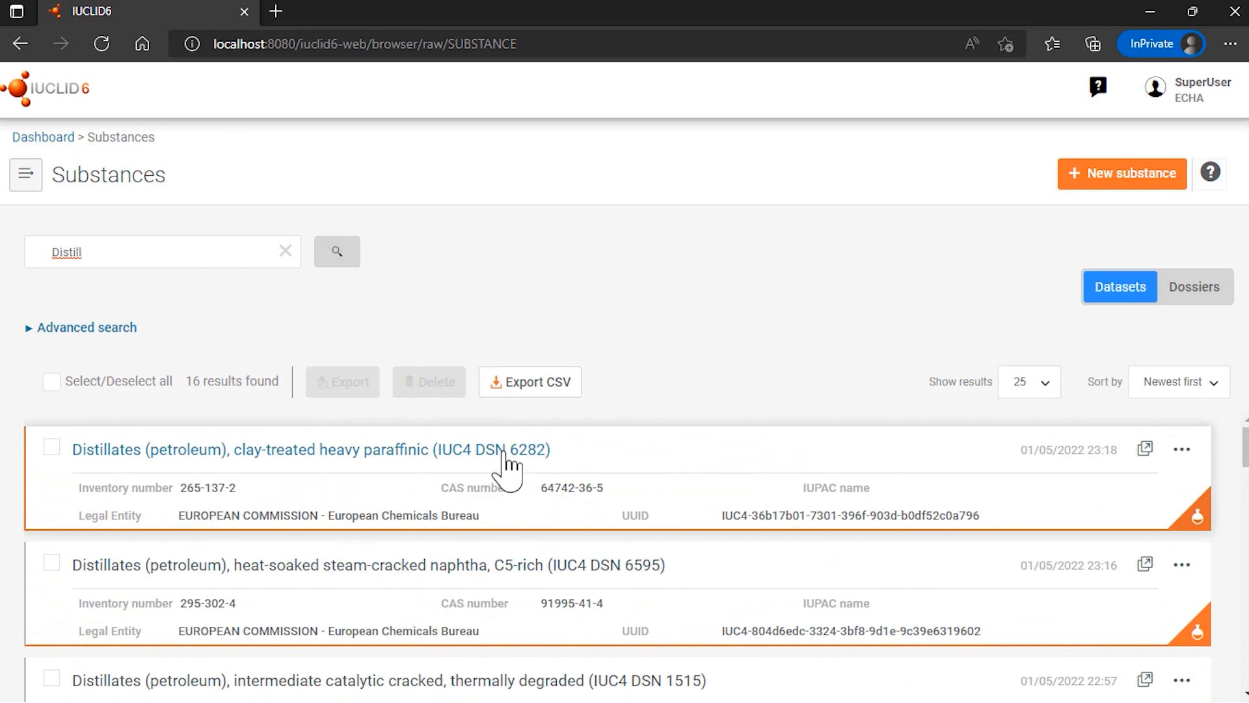
{"action": "mouse_move", "coordinate": [245, 478]}
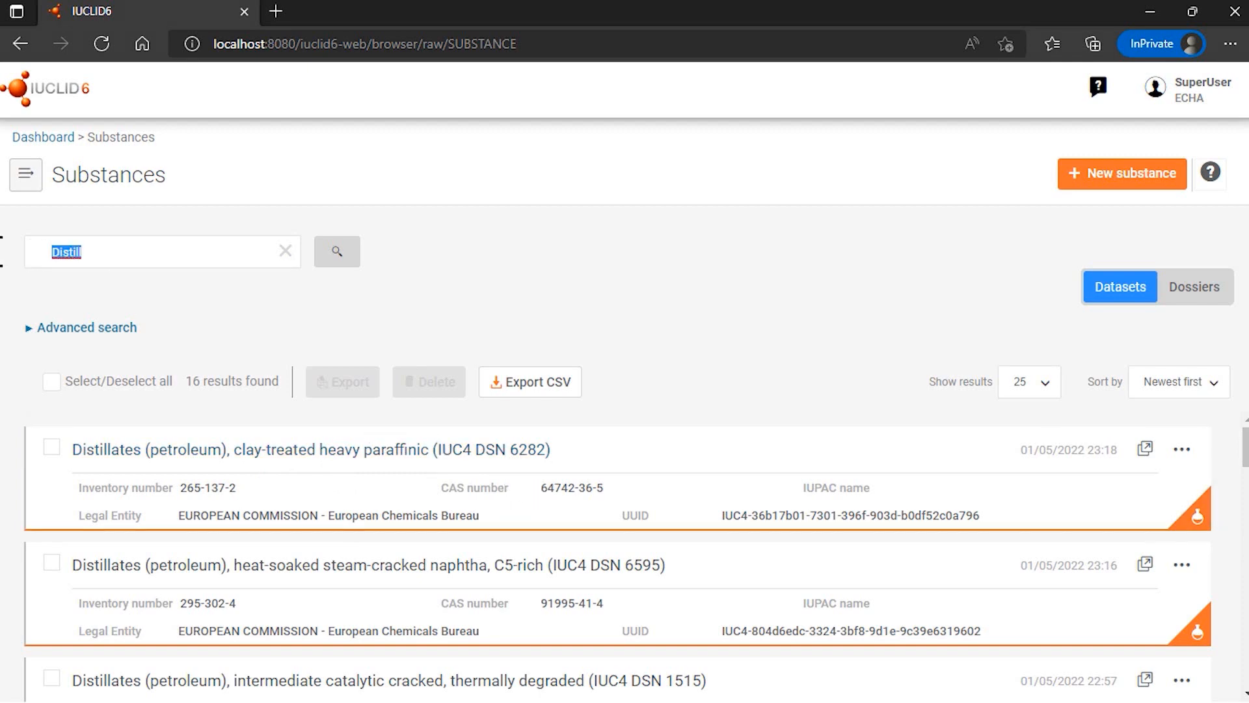
Search for 6282 with no results, then widen the term to *6282* with wildcards.
{"action": "type", "text": "62"}
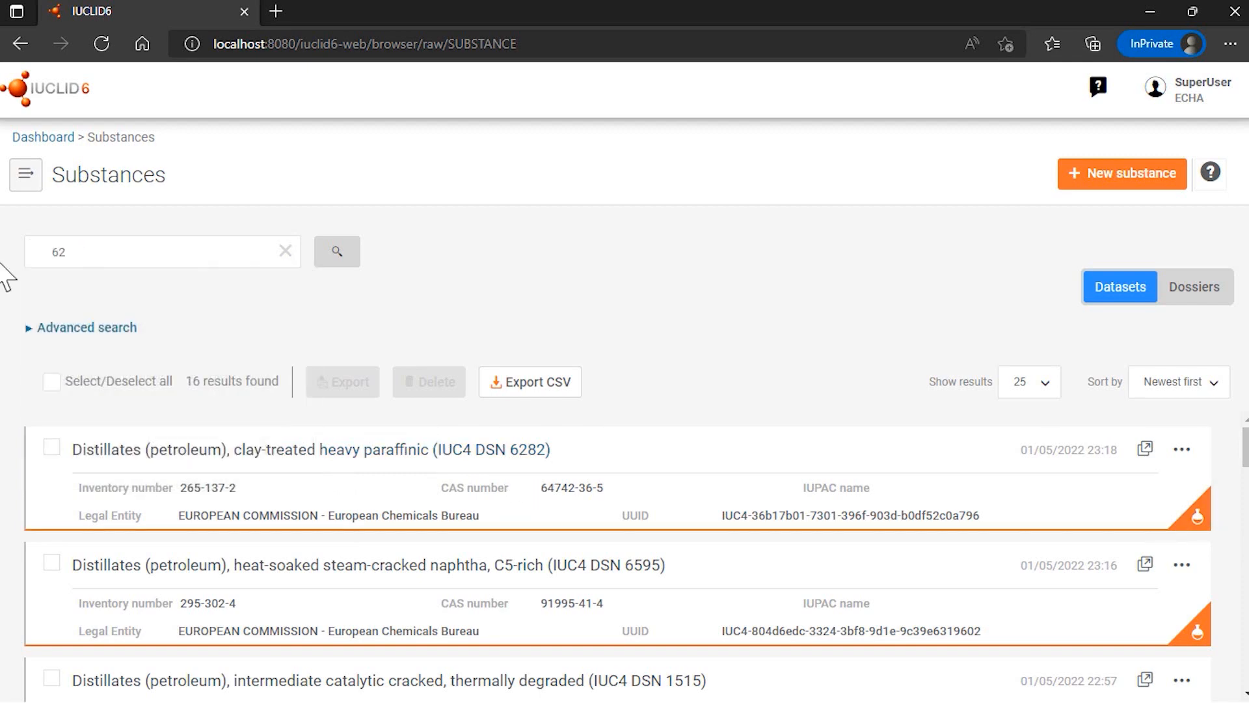
{"action": "type", "text": "82"}
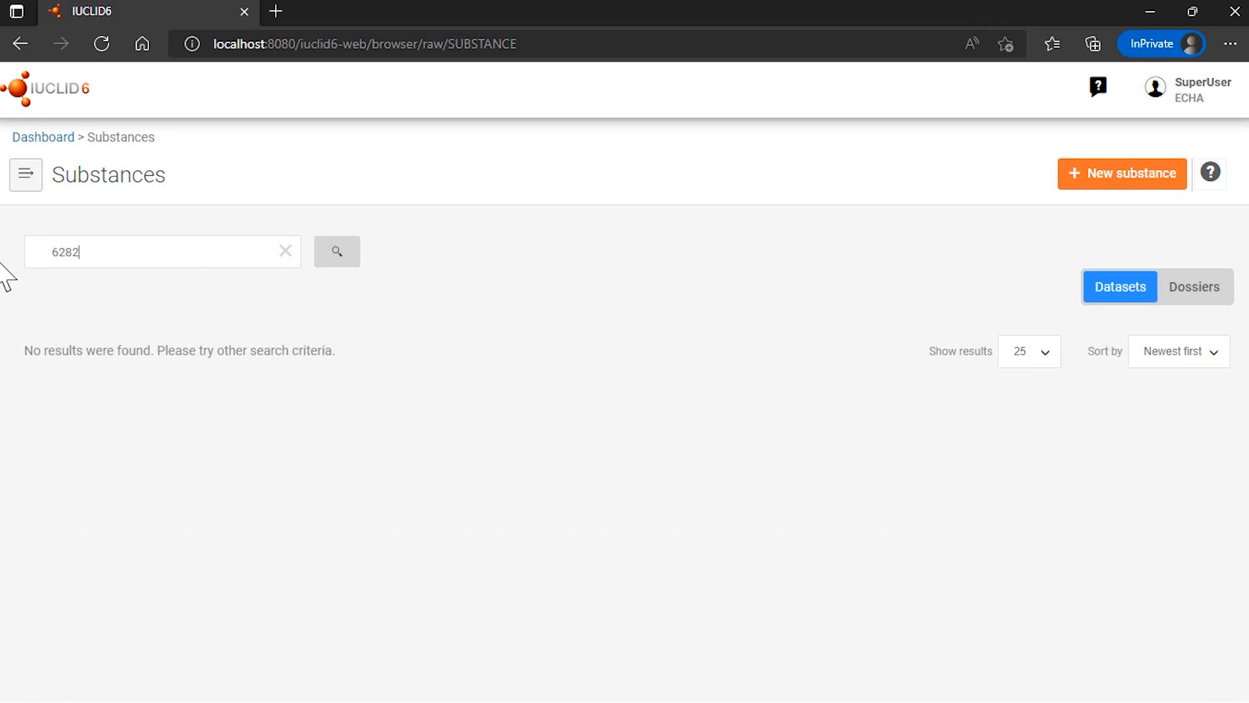
{"action": "mouse_move", "coordinate": [94, 255]}
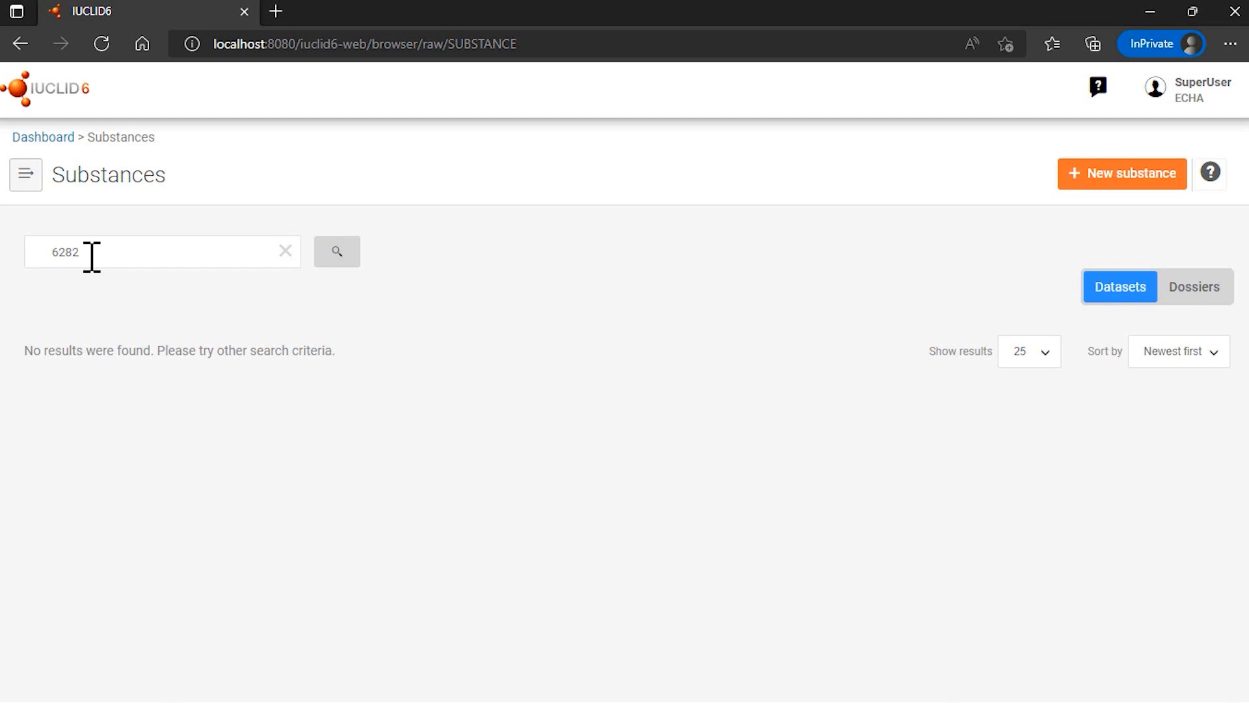
{"action": "type", "text": "*"}
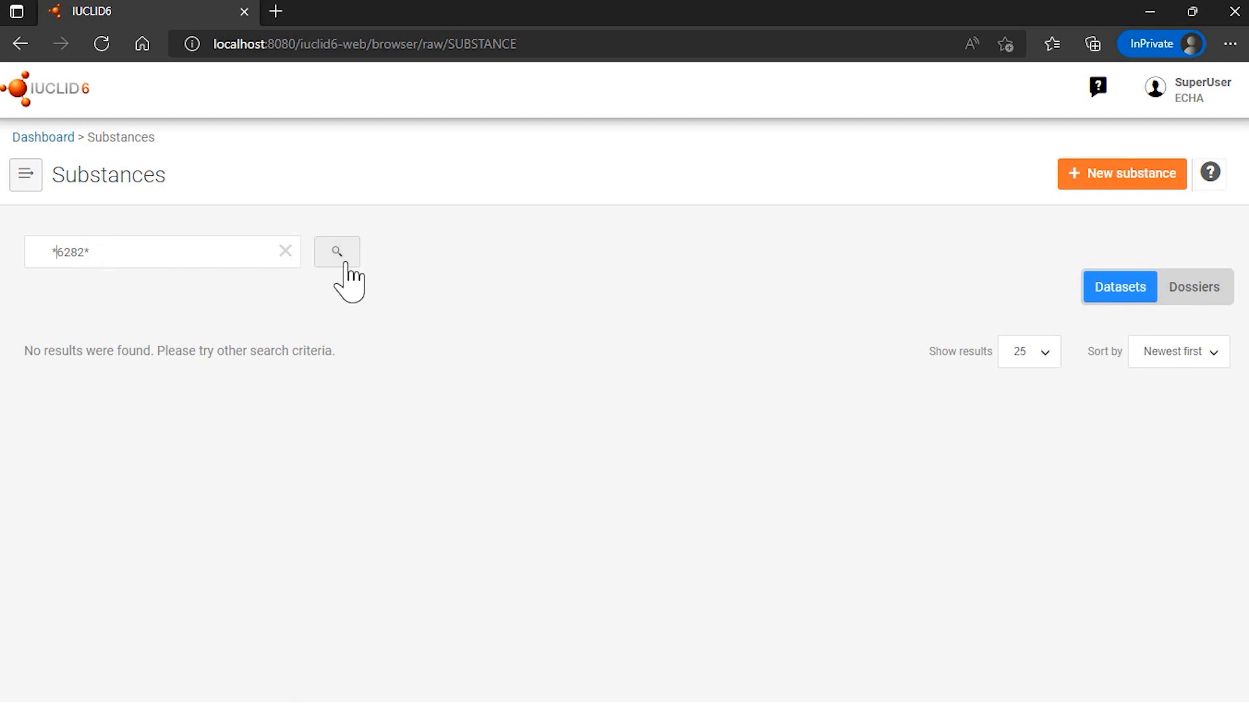
Run the *6282* wildcard search to find the DSN 6282 distillate, then clear the filter back to 137 substances.
{"action": "left_click", "coordinate": [336, 251]}
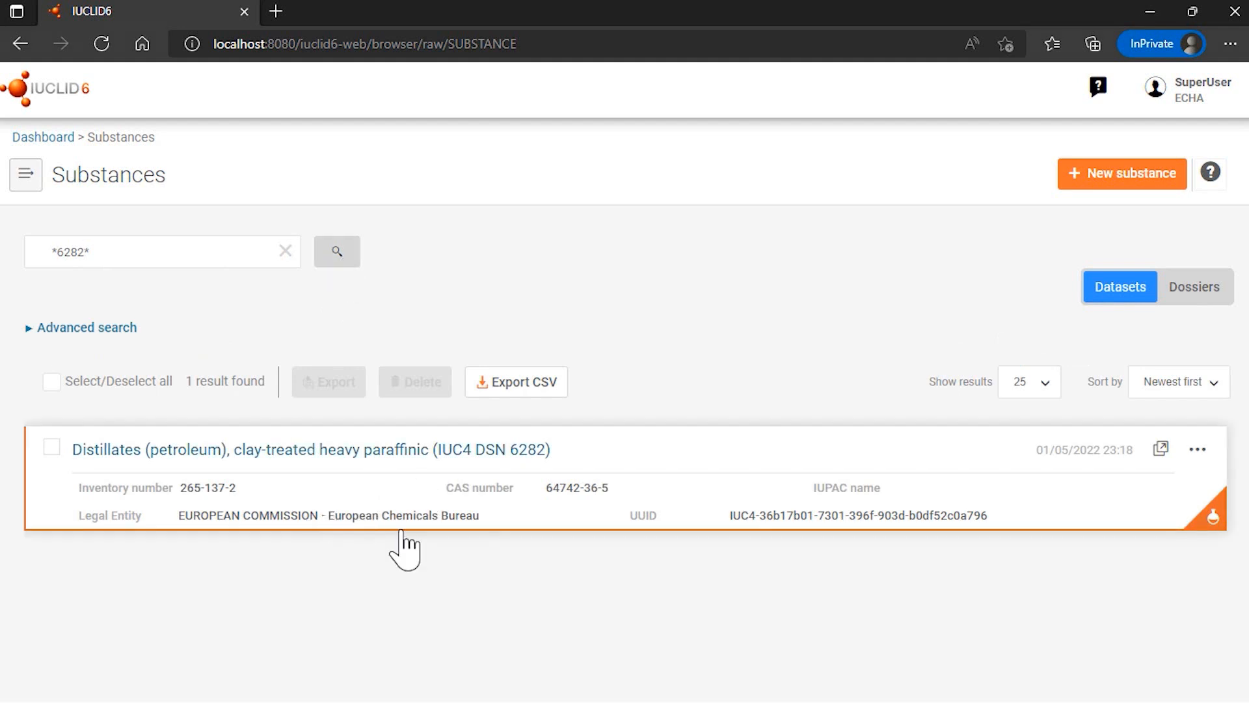
{"action": "mouse_move", "coordinate": [445, 509]}
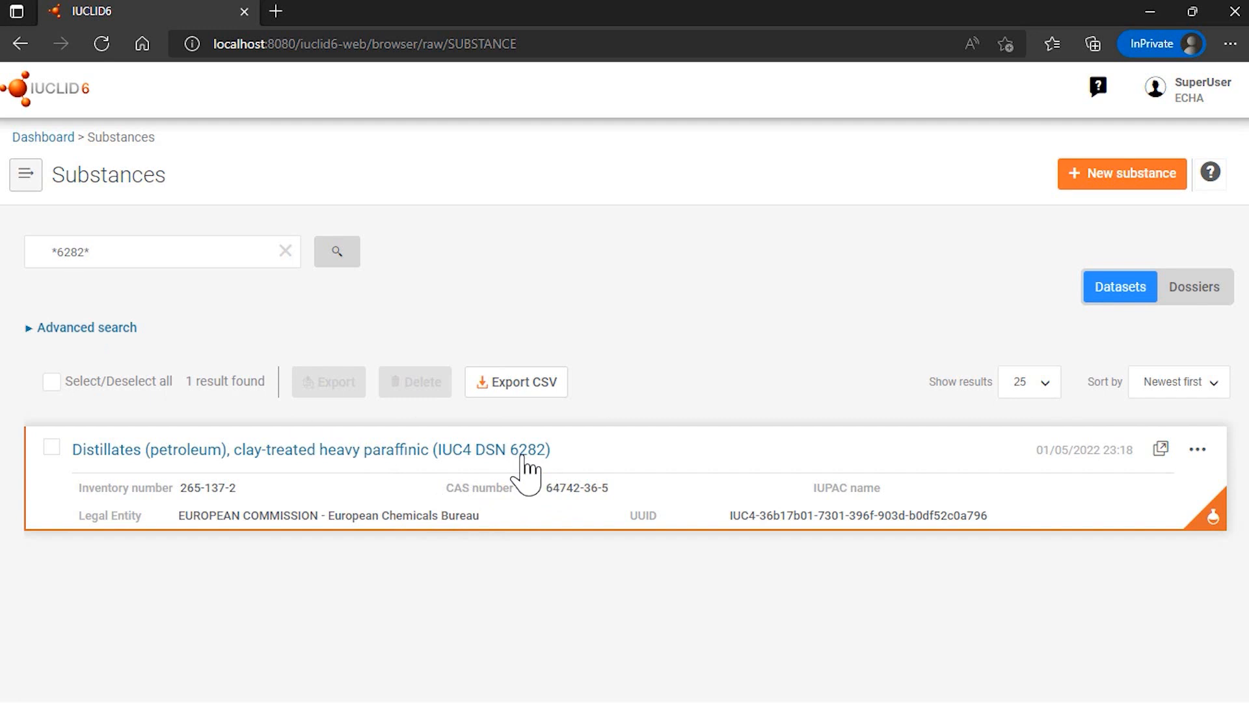
{"action": "mouse_move", "coordinate": [456, 482]}
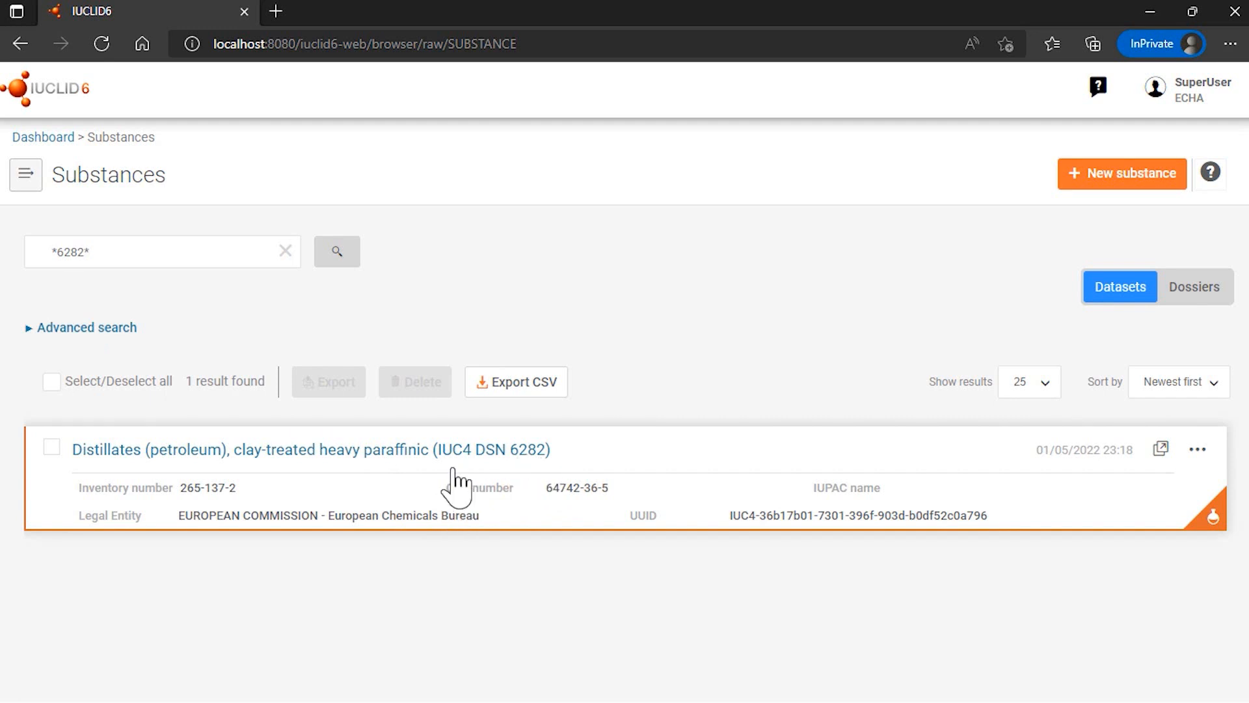
{"action": "mouse_move", "coordinate": [460, 506]}
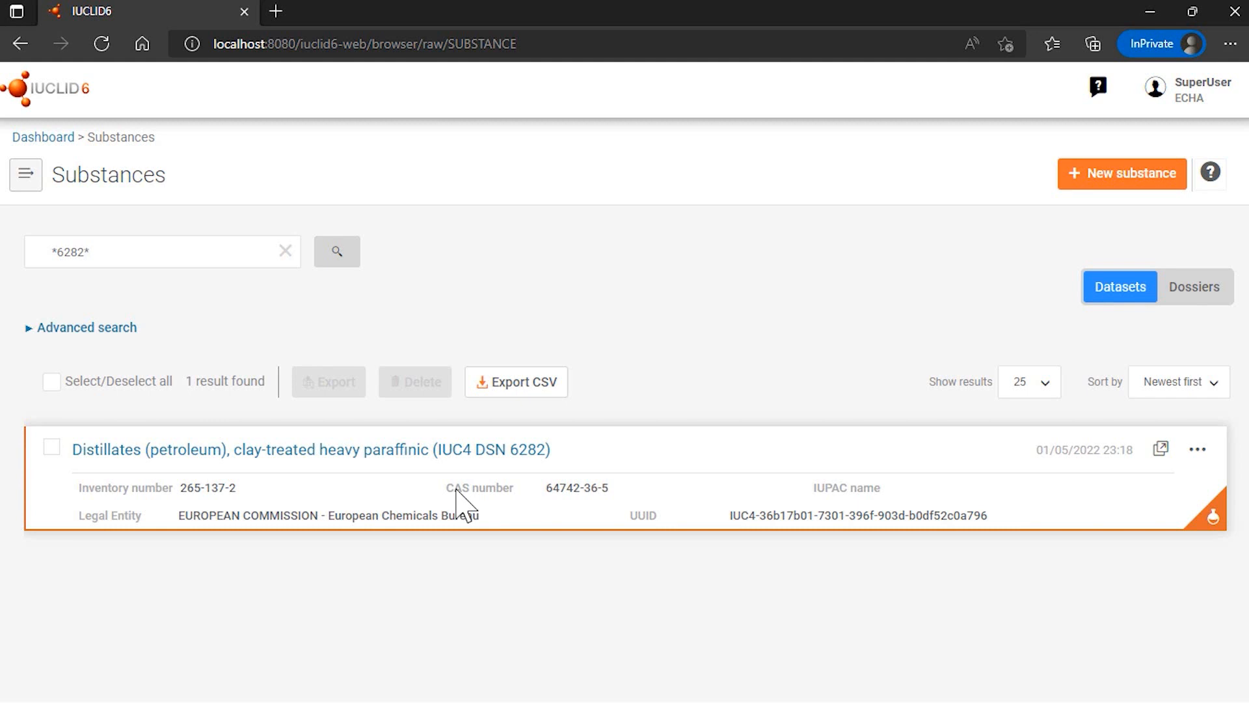
{"action": "left_click", "coordinate": [285, 251]}
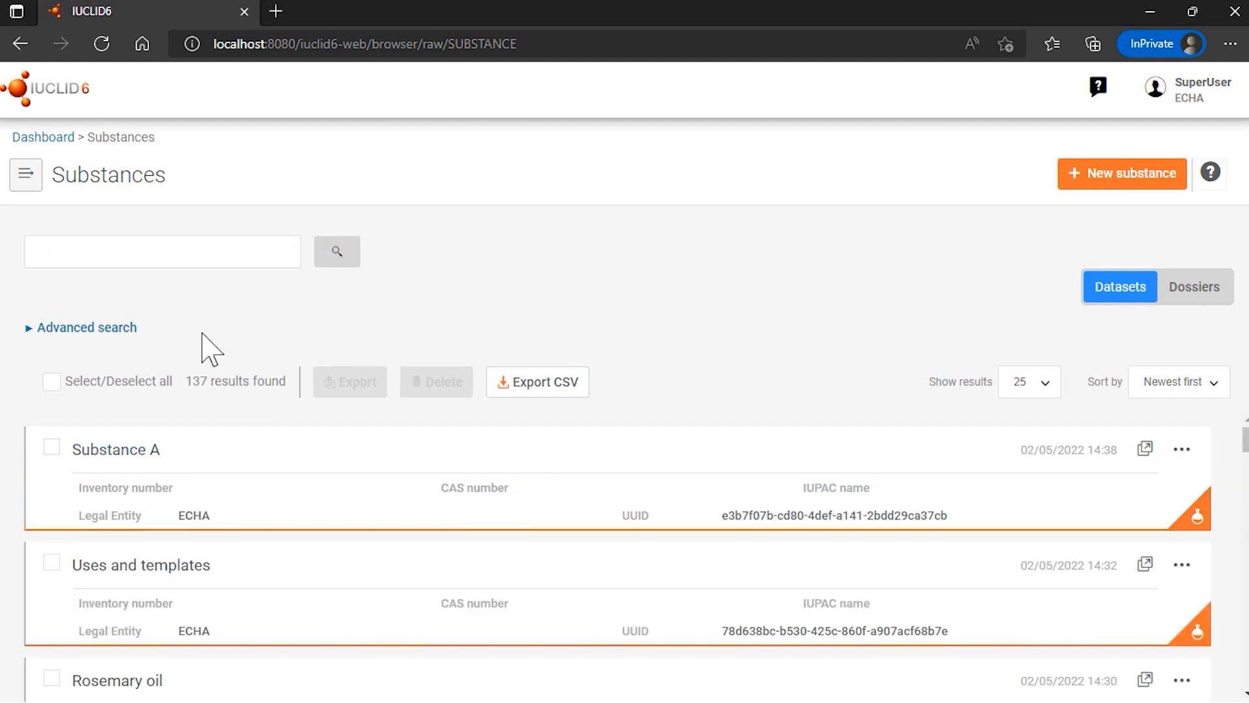
{"action": "mouse_move", "coordinate": [207, 350]}
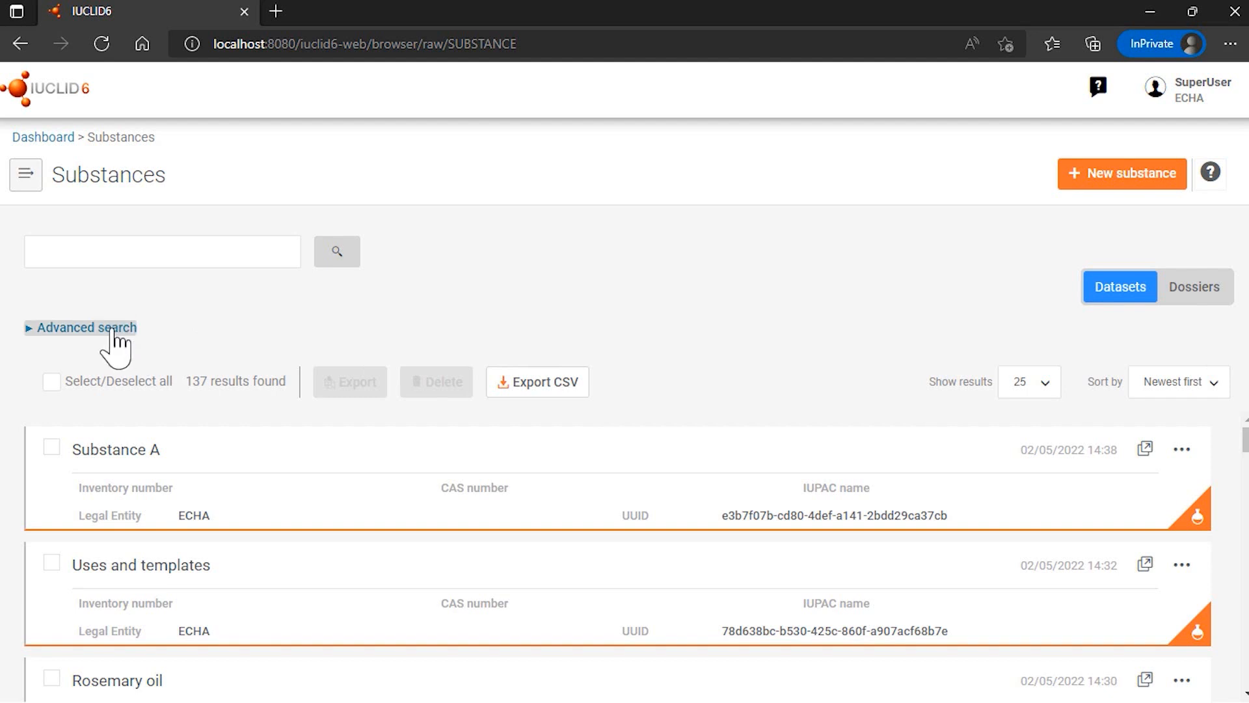
Filter substances by identifier 123 via Advanced search, getting 4 results, and open the DSN 6282 distillate record.
{"action": "left_click", "coordinate": [81, 328]}
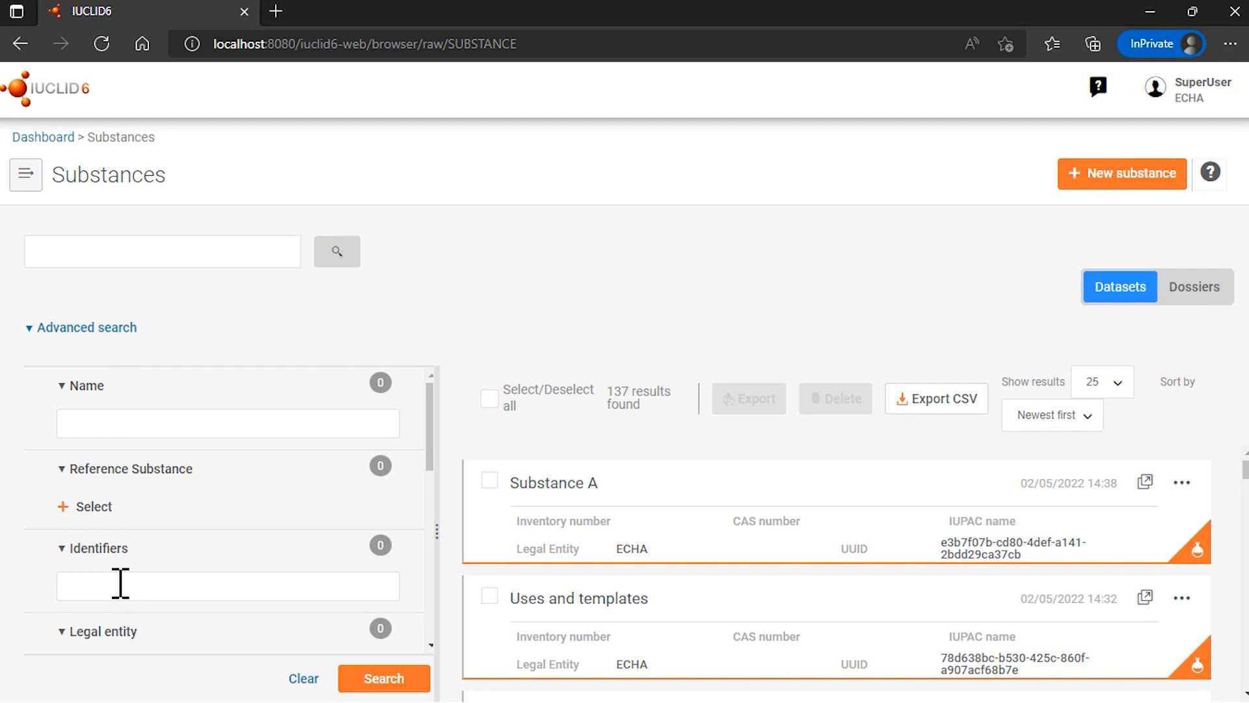
{"action": "left_click", "coordinate": [227, 587]}
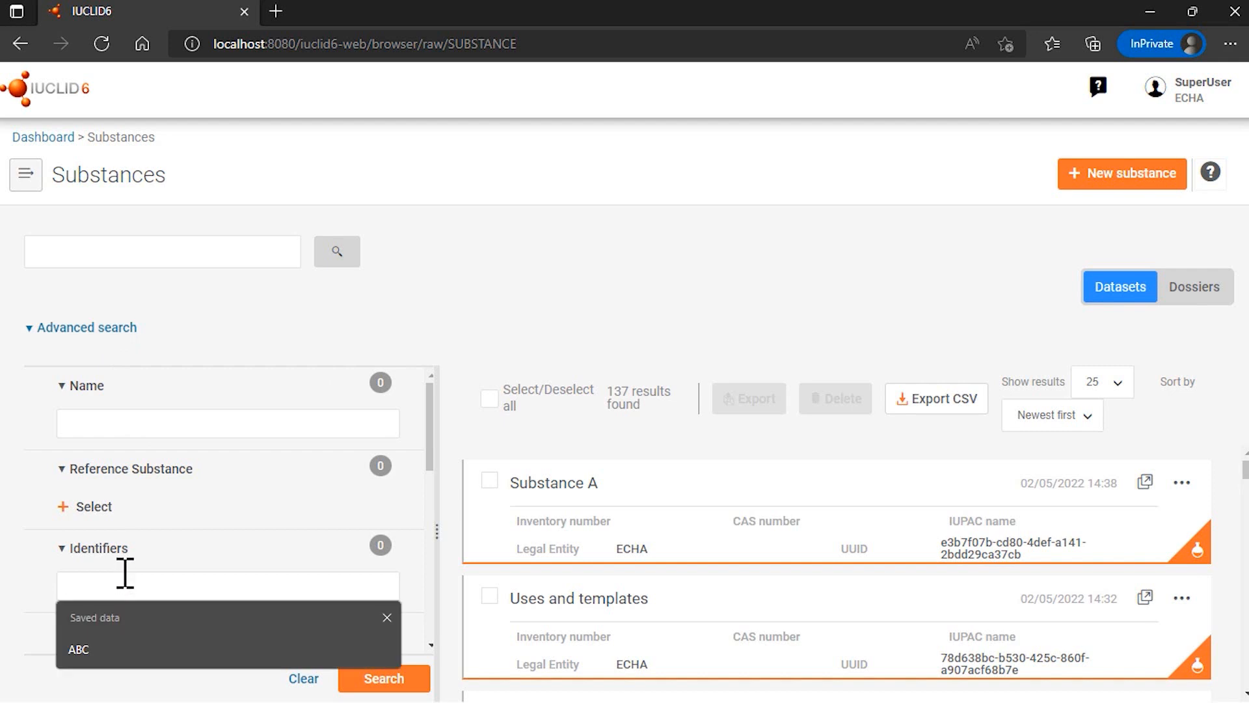
{"action": "type", "text": "123"}
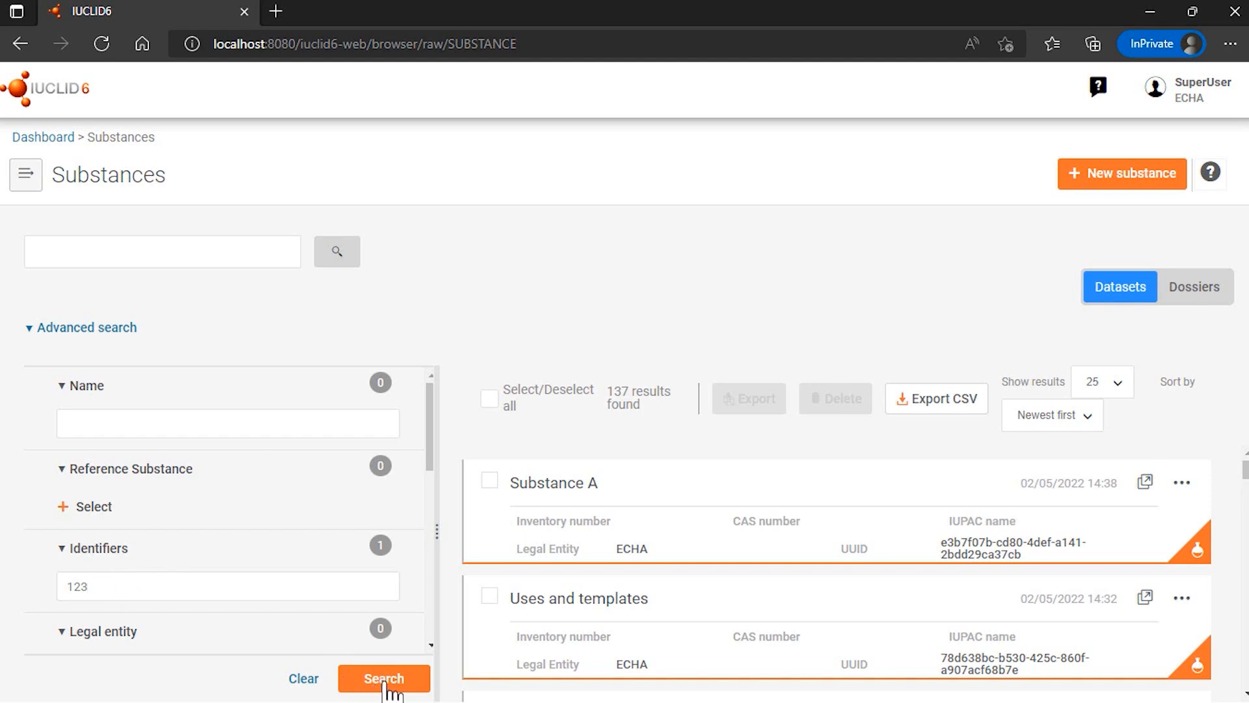
{"action": "left_click", "coordinate": [383, 678]}
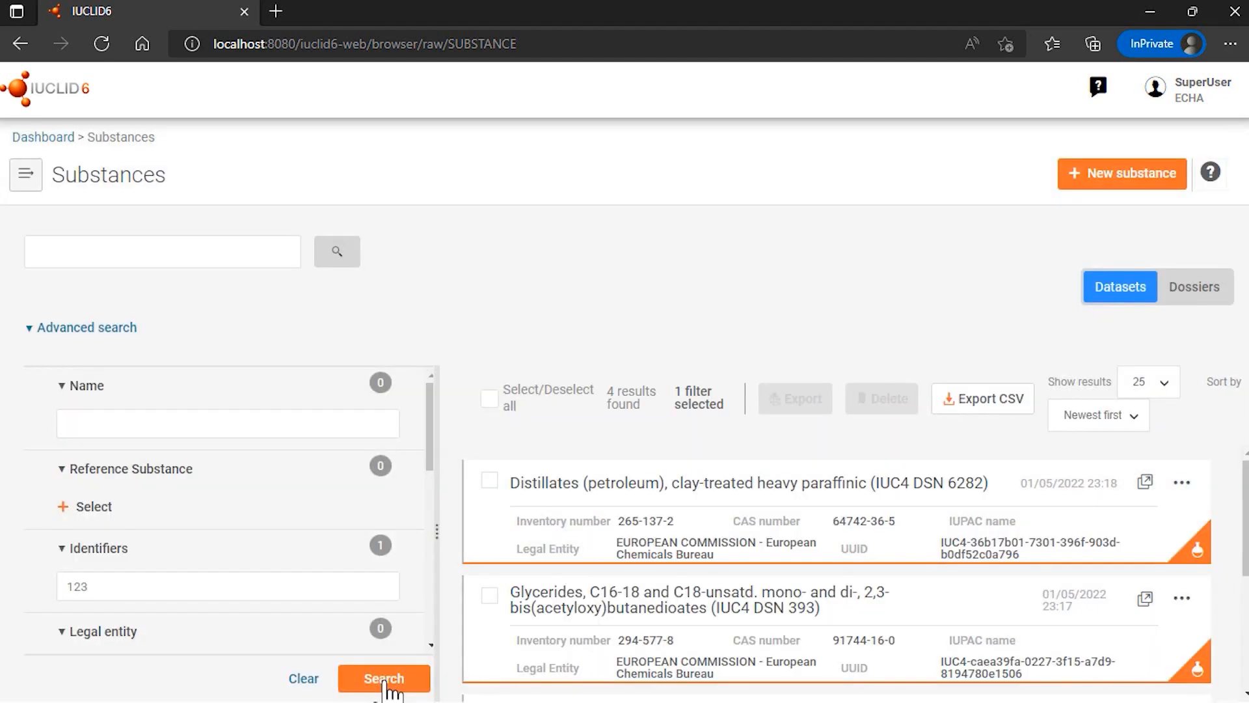
{"action": "mouse_move", "coordinate": [182, 624]}
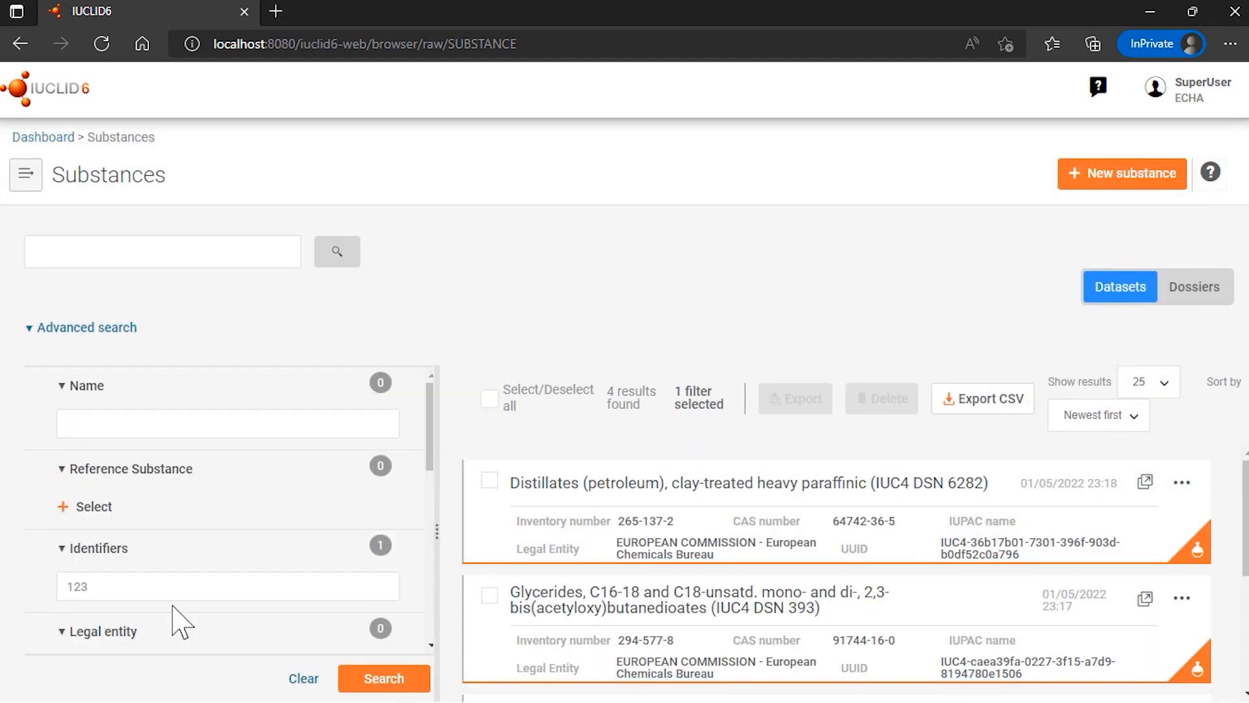
{"action": "mouse_move", "coordinate": [590, 613]}
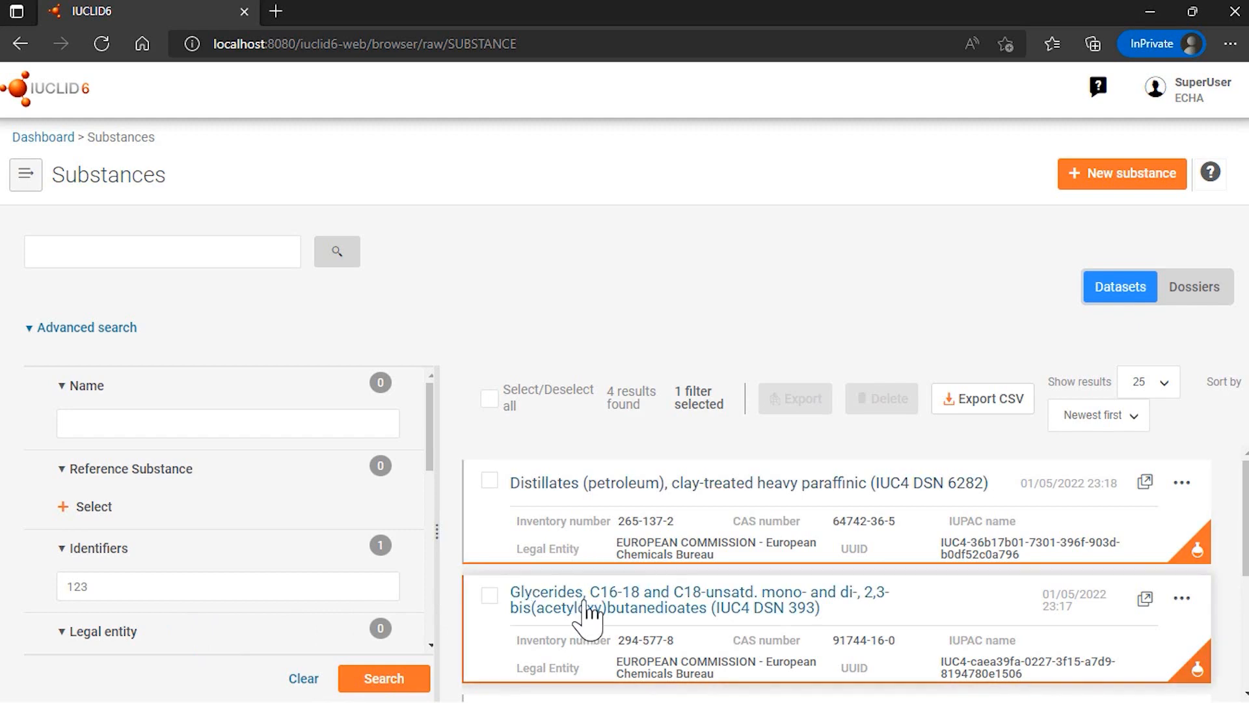
{"action": "mouse_move", "coordinate": [586, 541]}
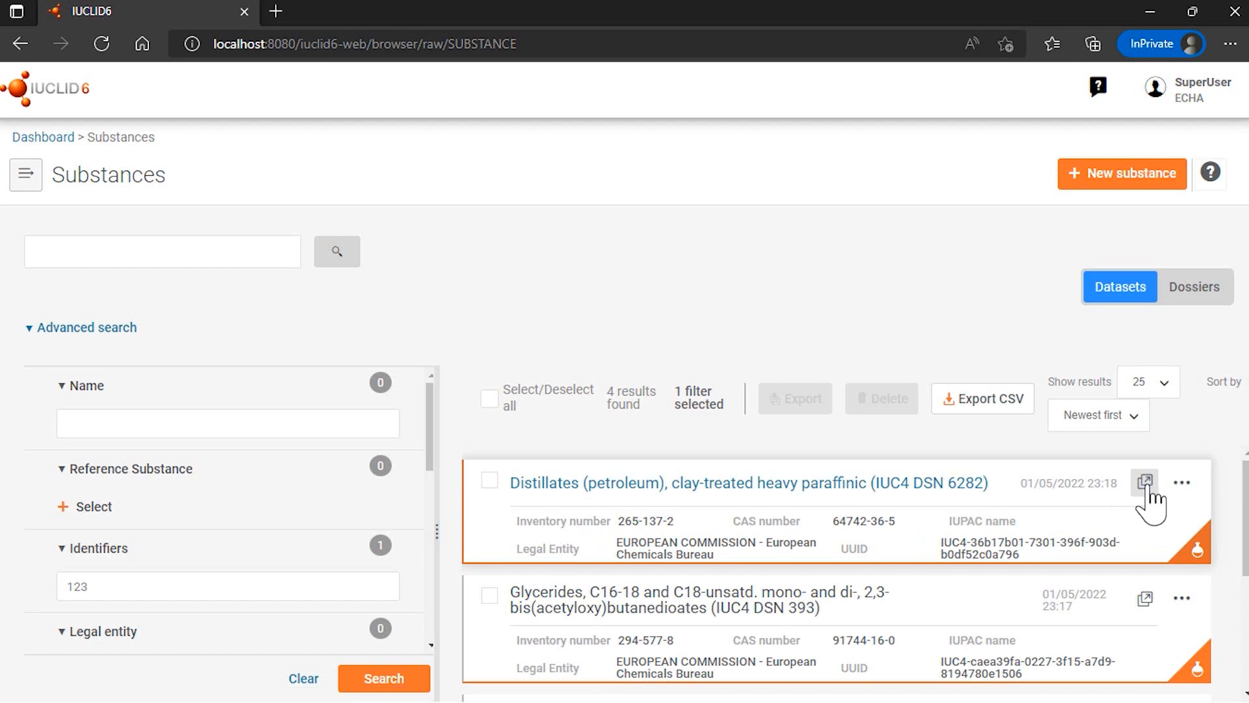
{"action": "left_click", "coordinate": [1145, 482]}
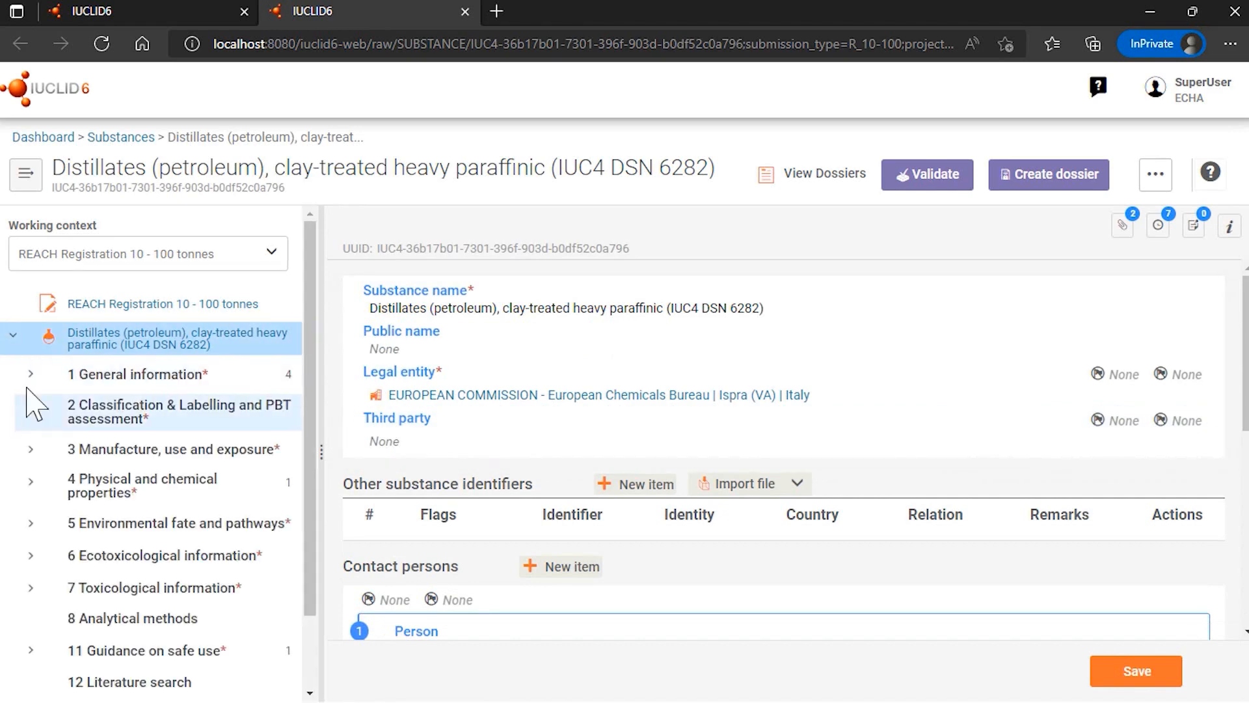
Check the DSN 6282 record's Identifiers showing regulatory ID 123456, then return to the results to quote "123".
{"action": "left_click", "coordinate": [30, 374]}
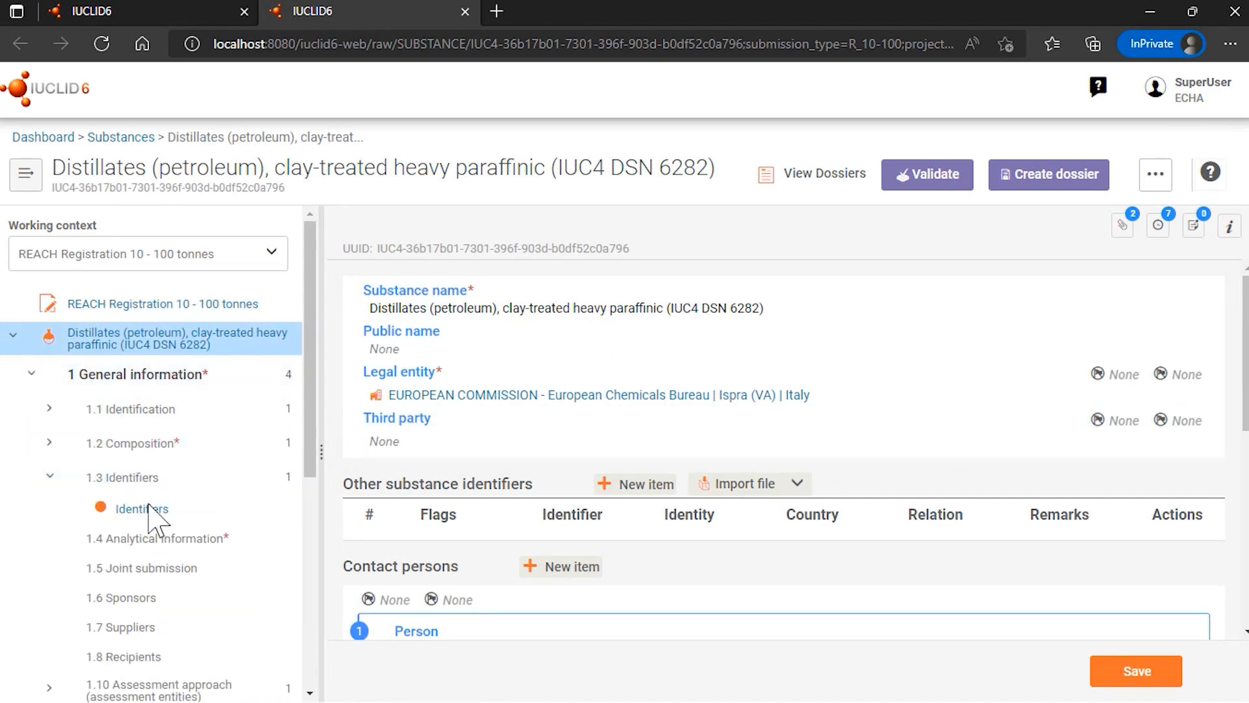
{"action": "left_click", "coordinate": [141, 509]}
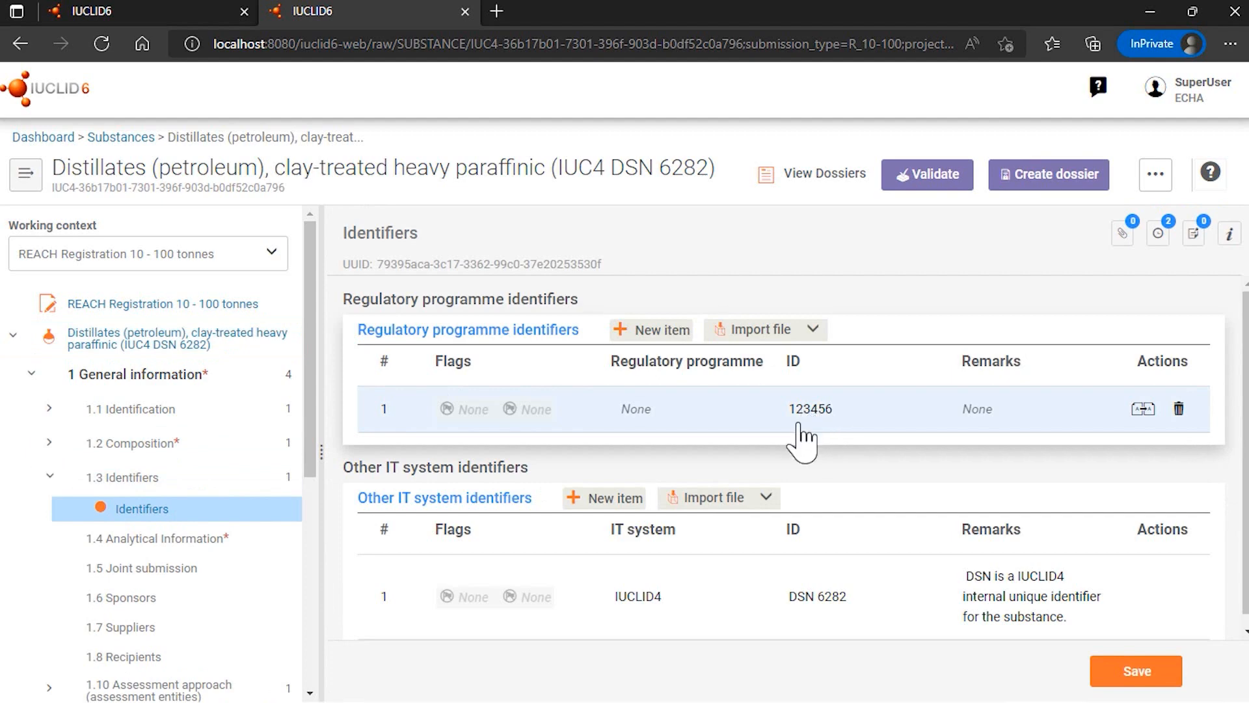
{"action": "mouse_move", "coordinate": [796, 435]}
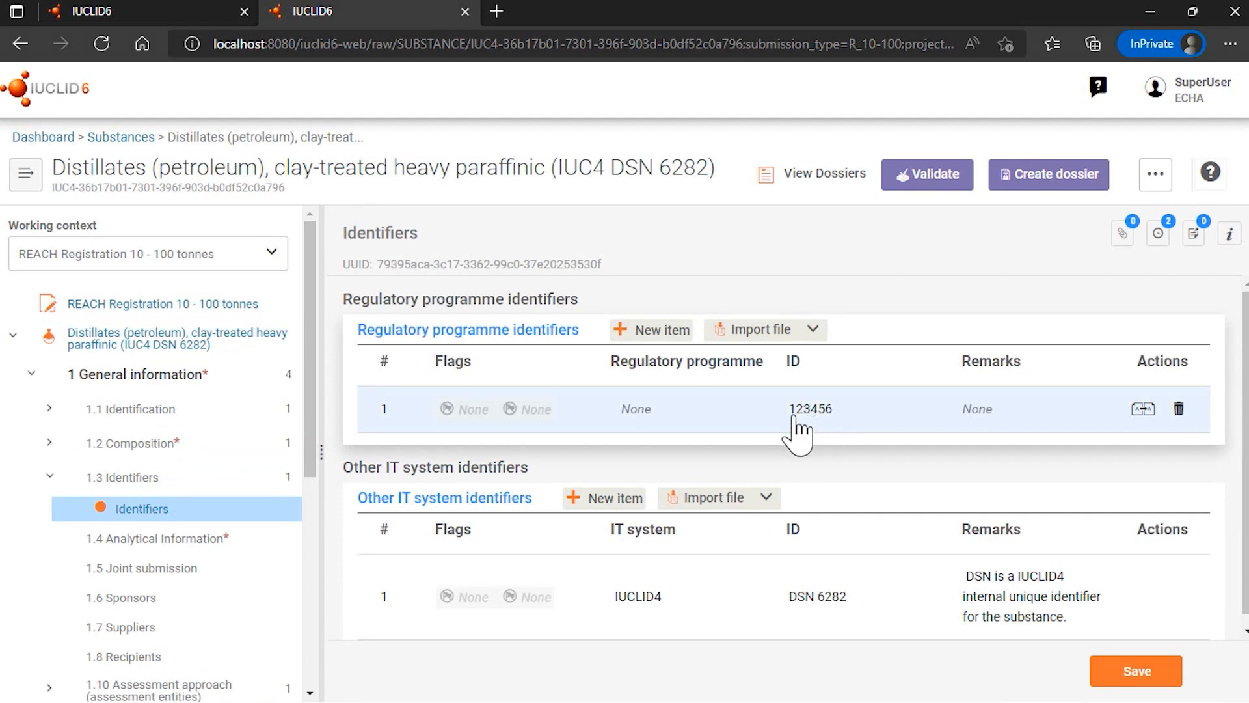
{"action": "mouse_move", "coordinate": [831, 430]}
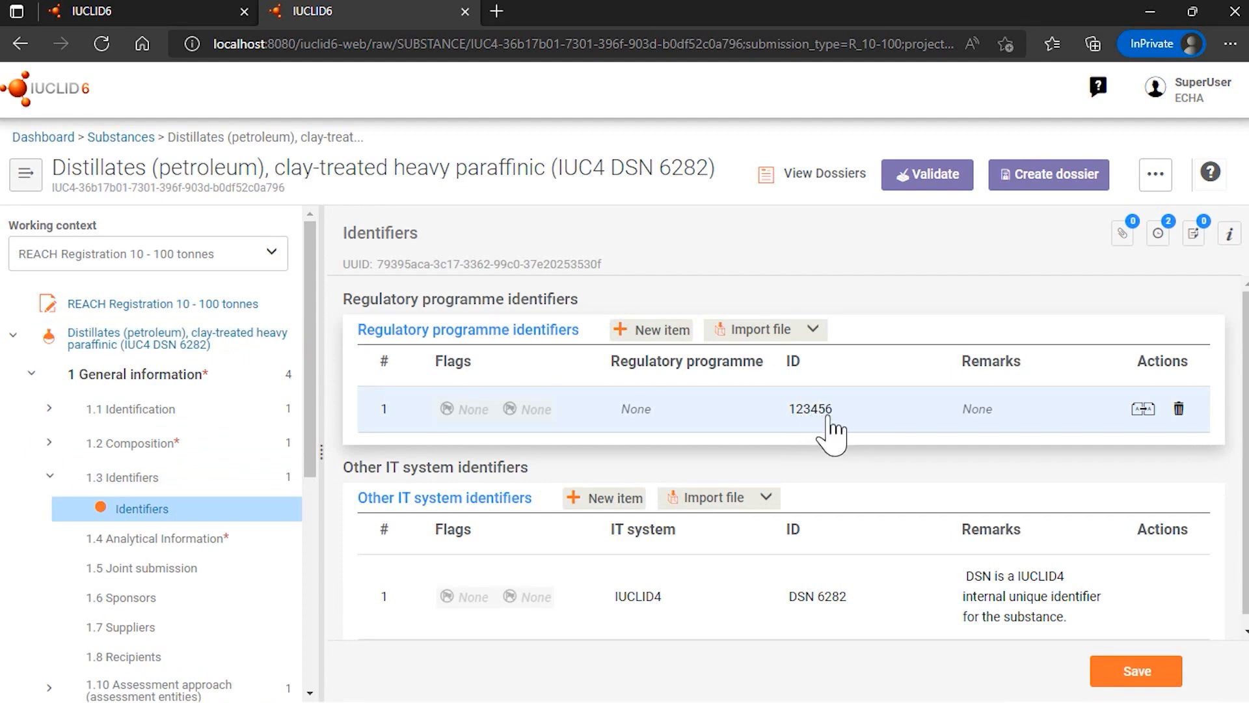
{"action": "mouse_move", "coordinate": [788, 432]}
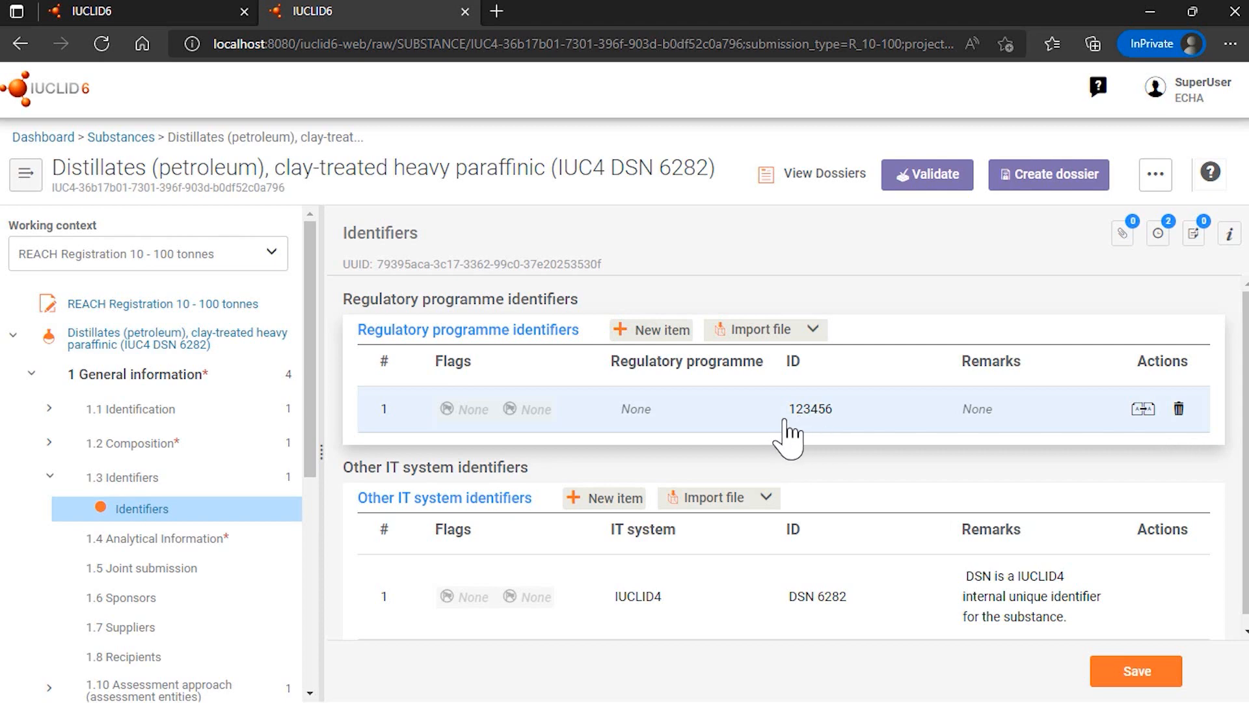
{"action": "left_click", "coordinate": [466, 11]}
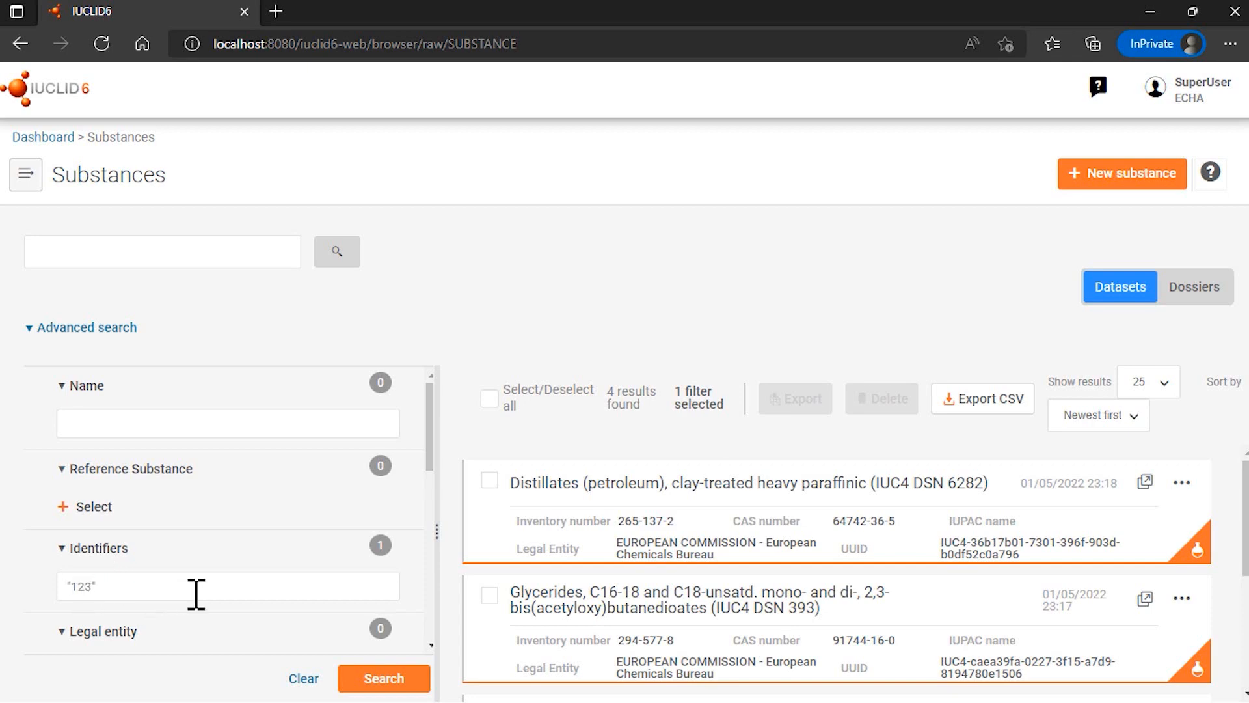
{"action": "mouse_move", "coordinate": [382, 678]}
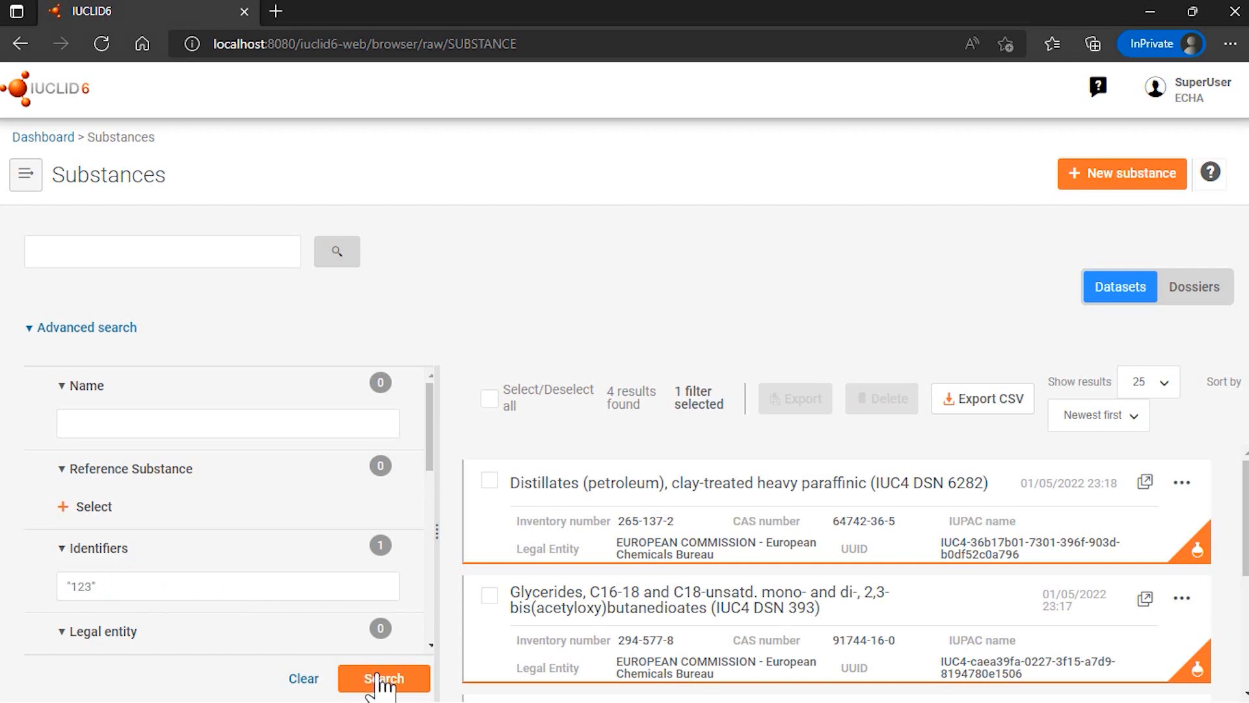
Rerun the identifier search with exact "123", returning only the naphtha DSN 6595 substance.
{"action": "left_click", "coordinate": [382, 680]}
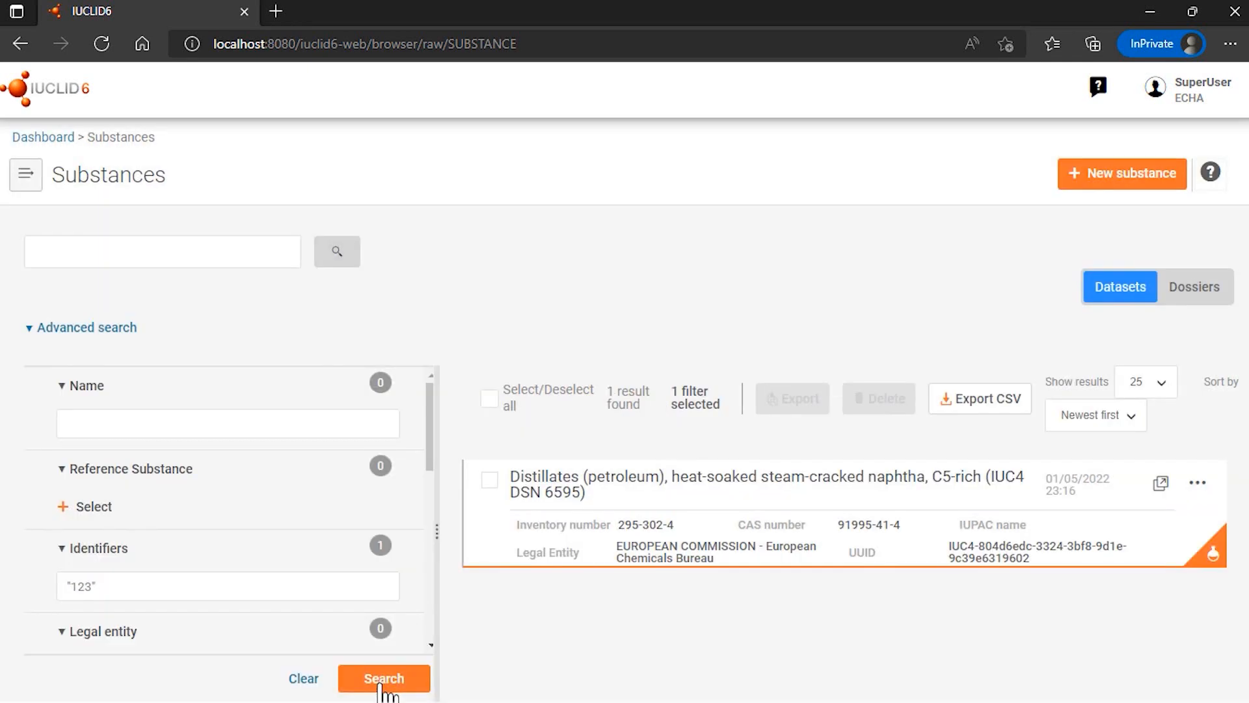
{"action": "mouse_move", "coordinate": [797, 535]}
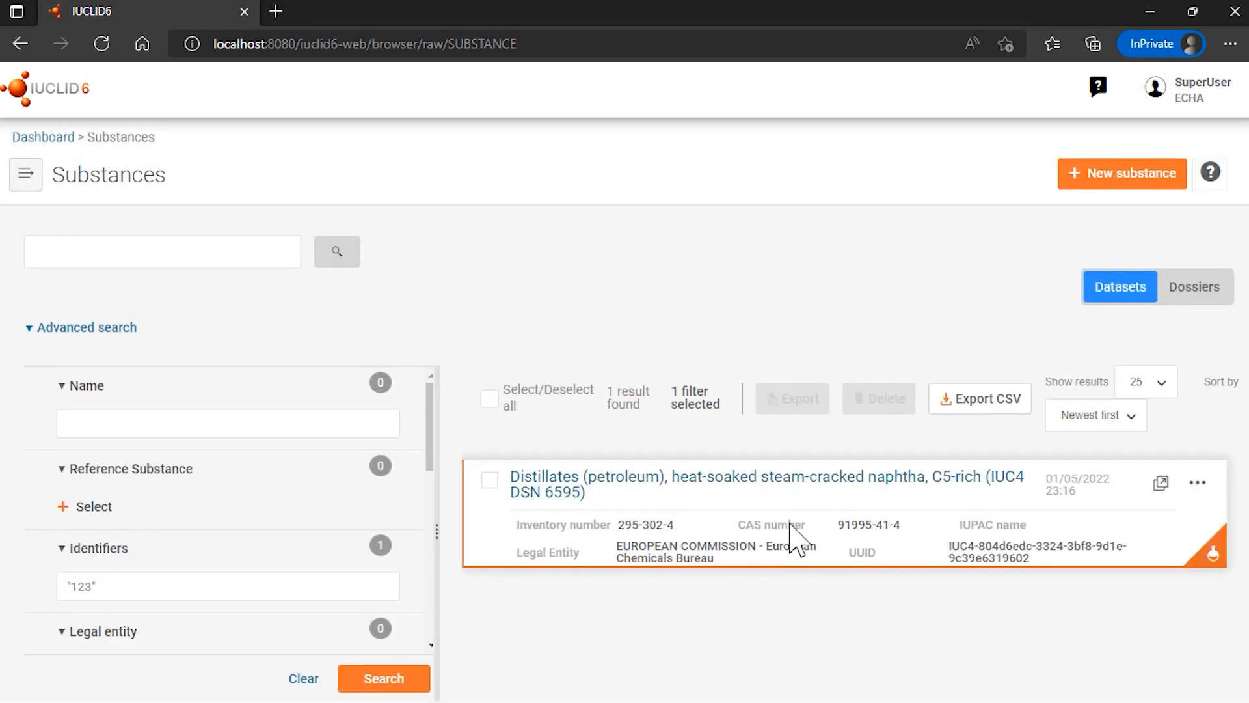
{"action": "mouse_move", "coordinate": [1159, 483]}
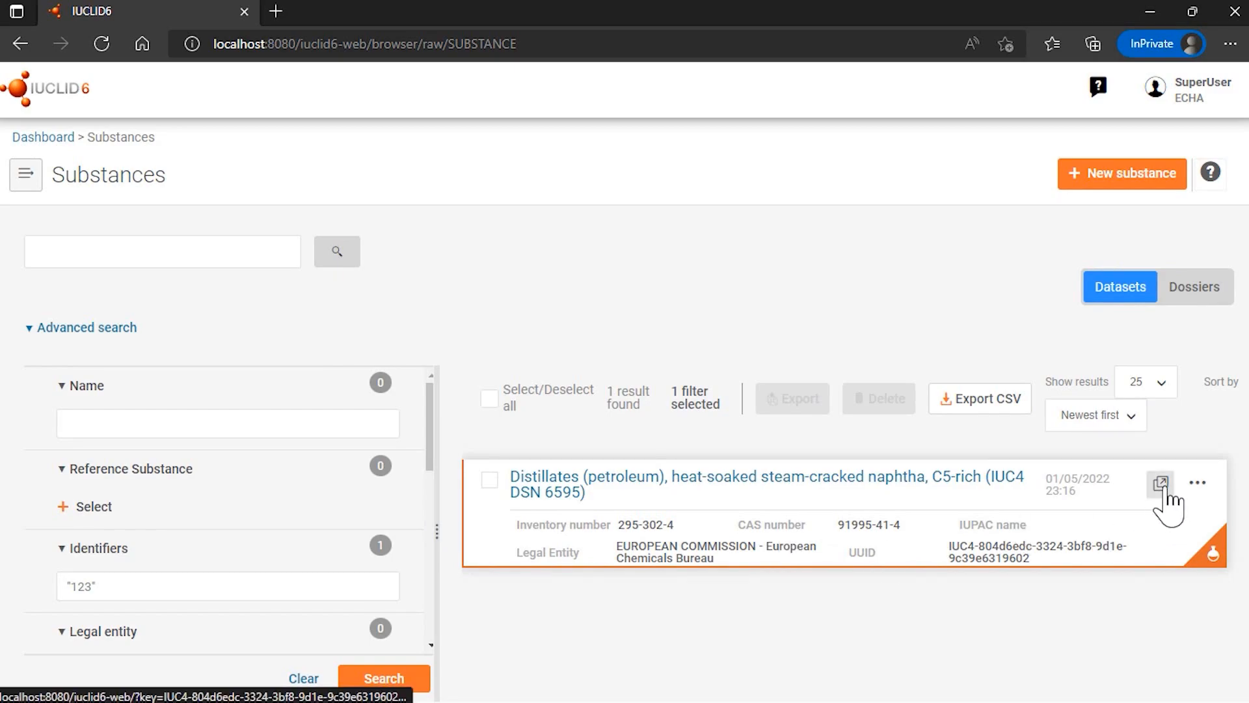
Verify the naphtha DSN 6595 record's Identifiers show regulatory ID 123, then go back to the Dashboard.
{"action": "left_click", "coordinate": [1159, 481]}
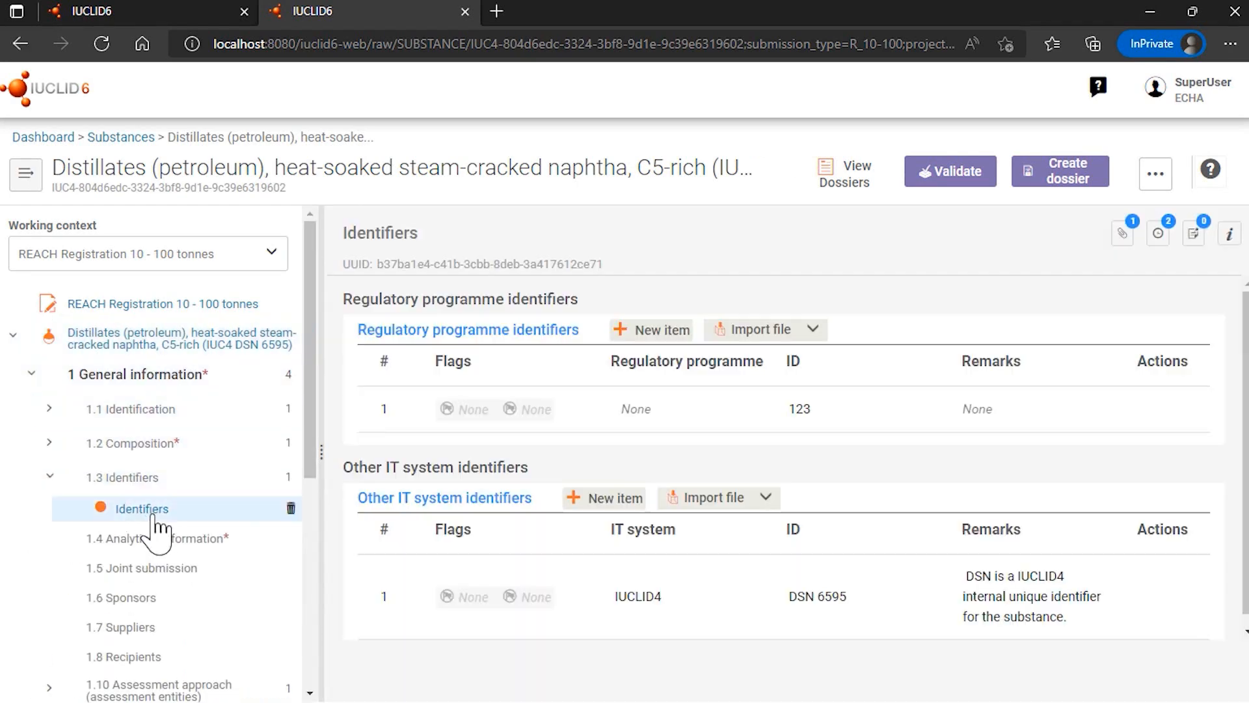
{"action": "left_click", "coordinate": [796, 409]}
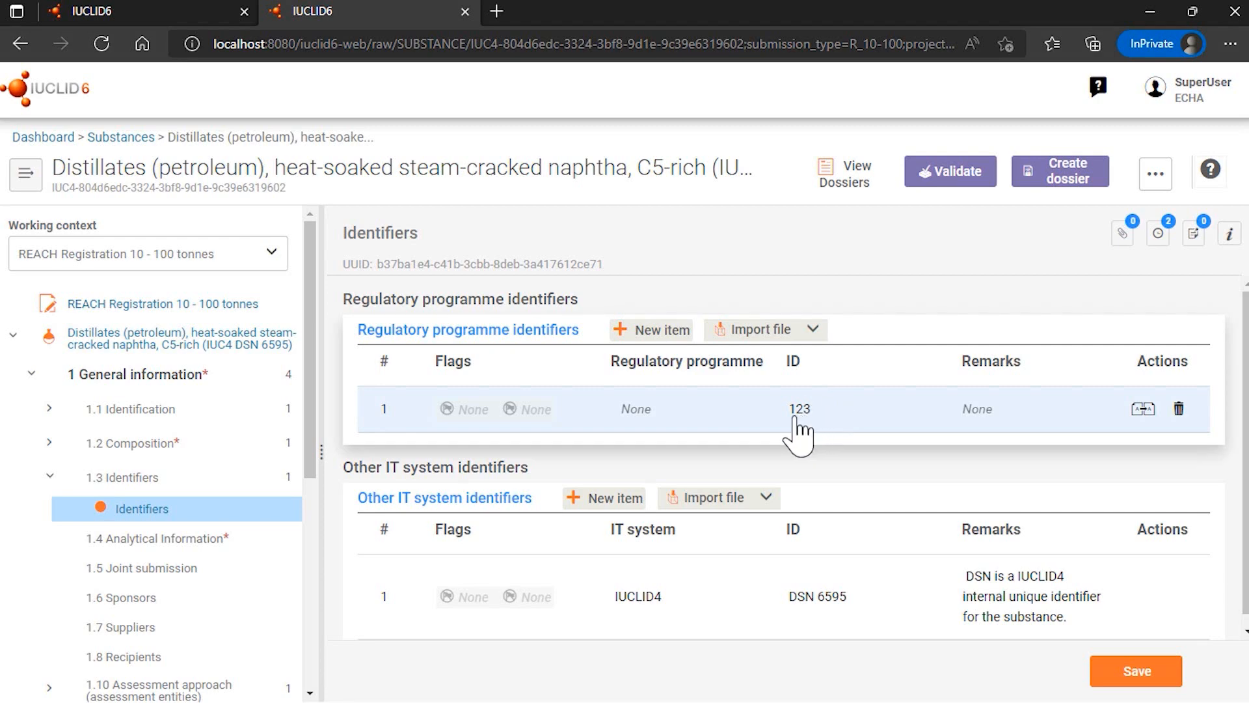
{"action": "mouse_move", "coordinate": [815, 427]}
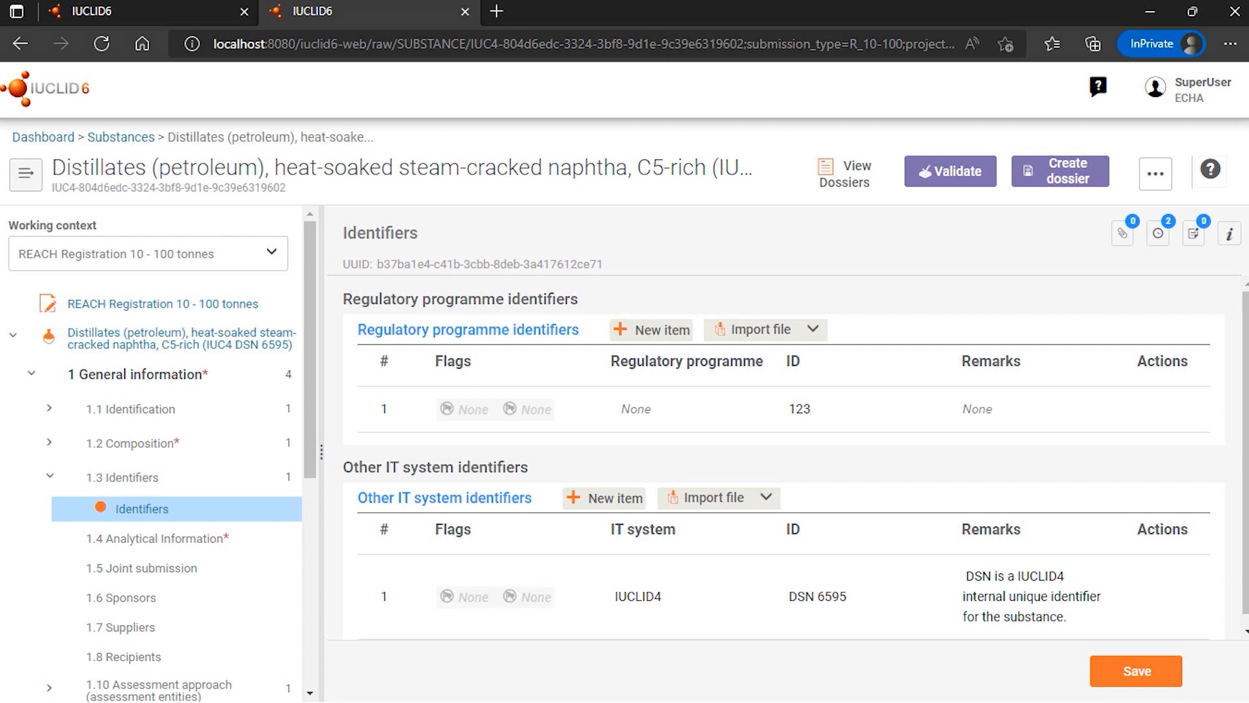
{"action": "mouse_move", "coordinate": [71, 143]}
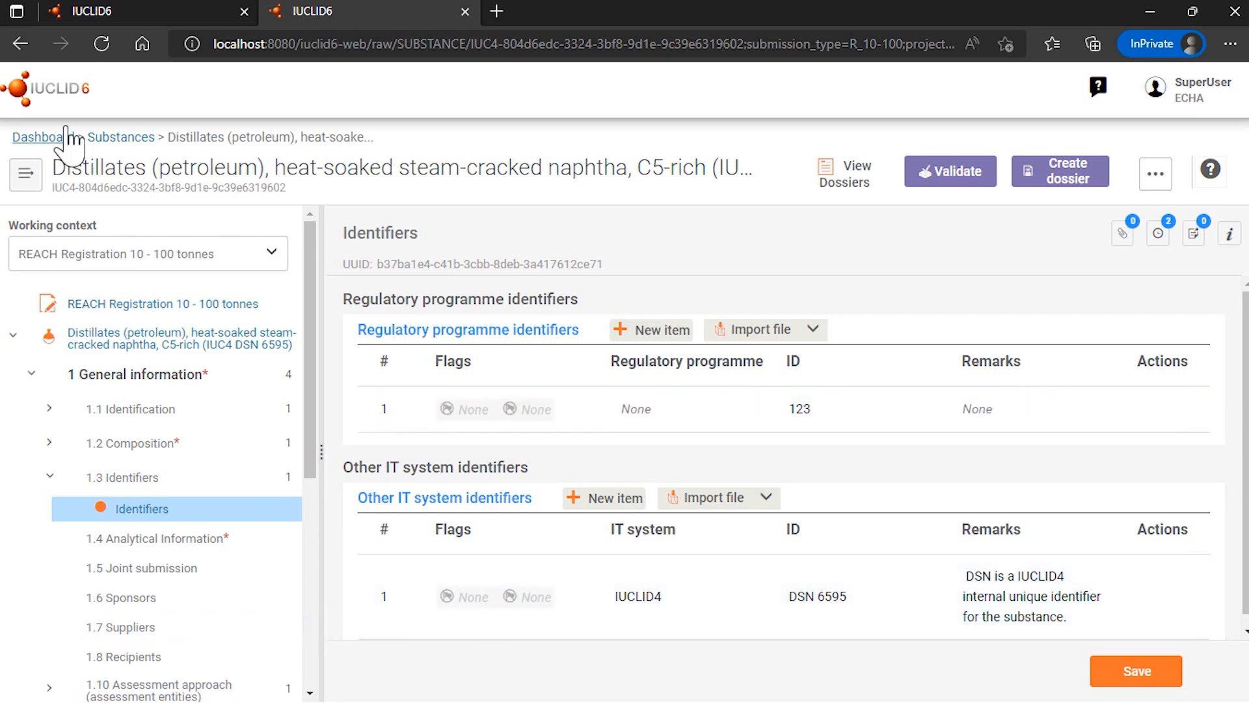
{"action": "left_click", "coordinate": [37, 137]}
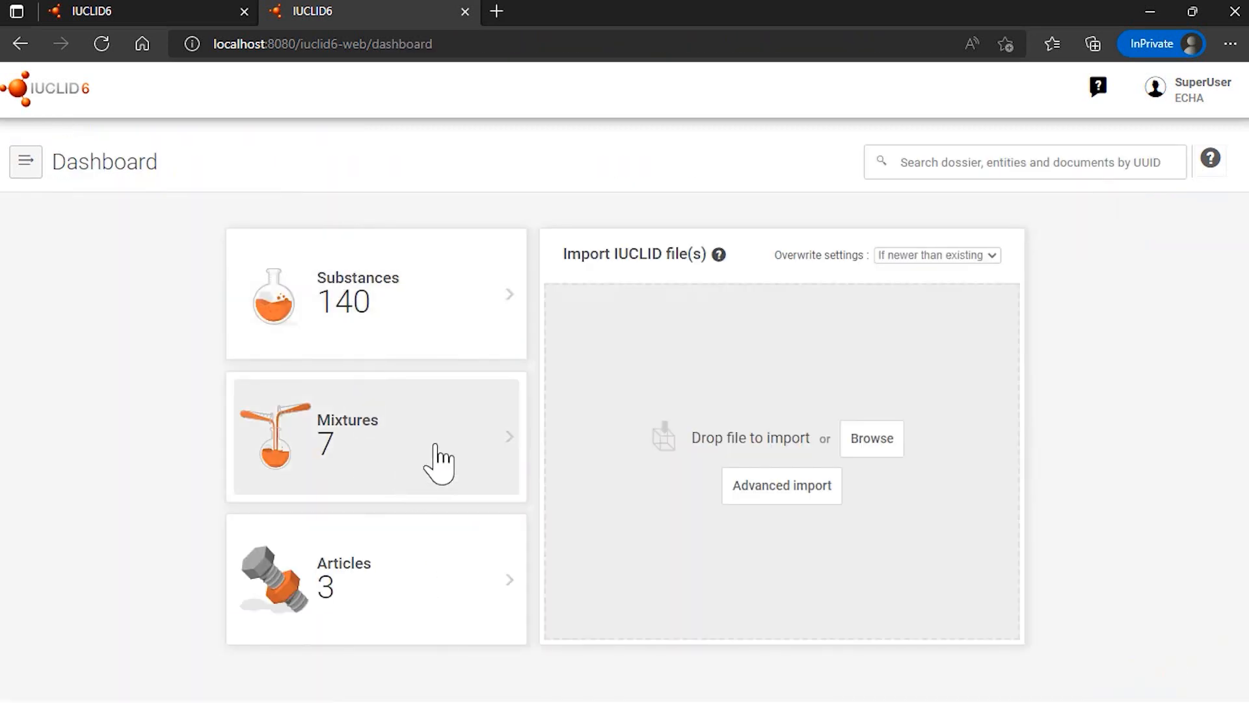
{"action": "mouse_move", "coordinate": [428, 337]}
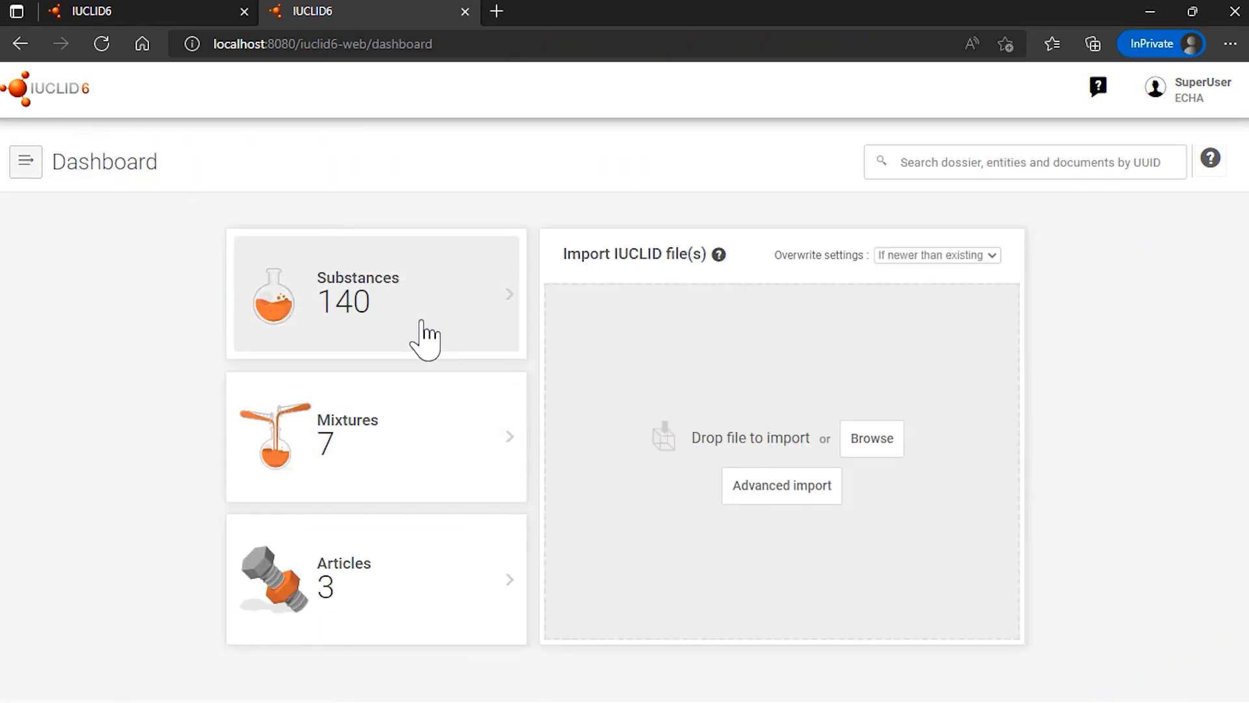